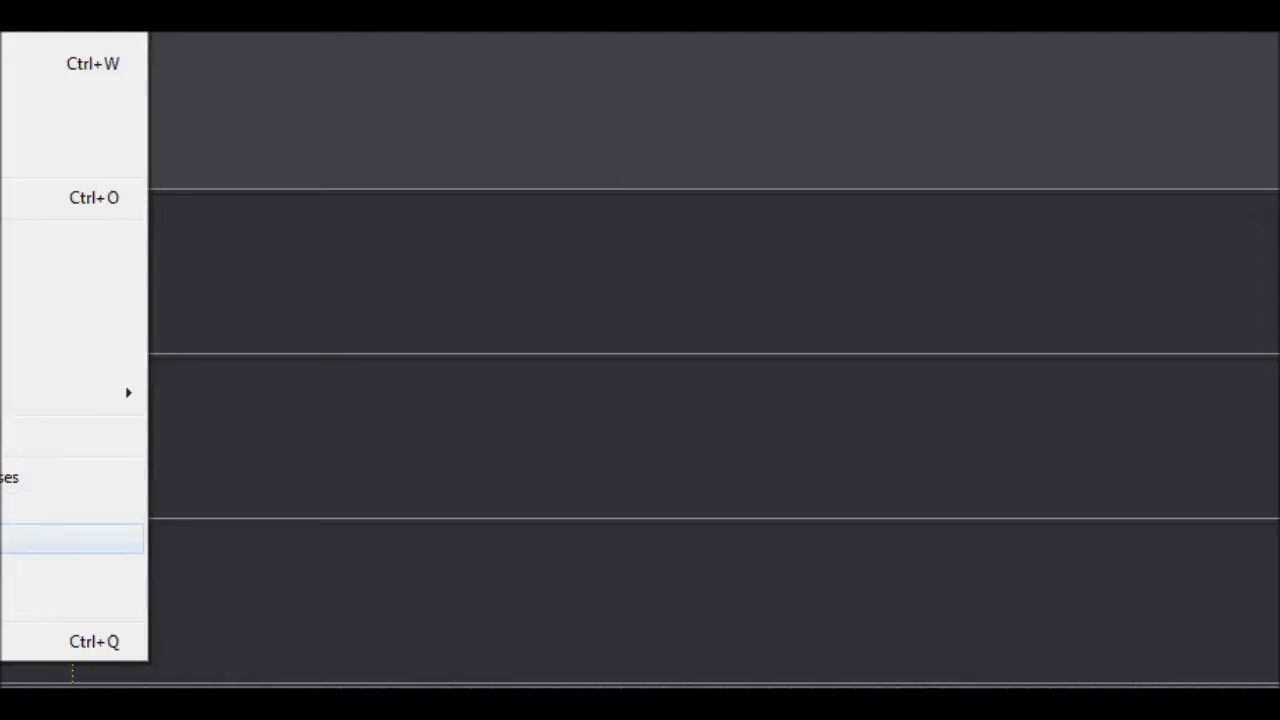
mouse_move(70, 476)
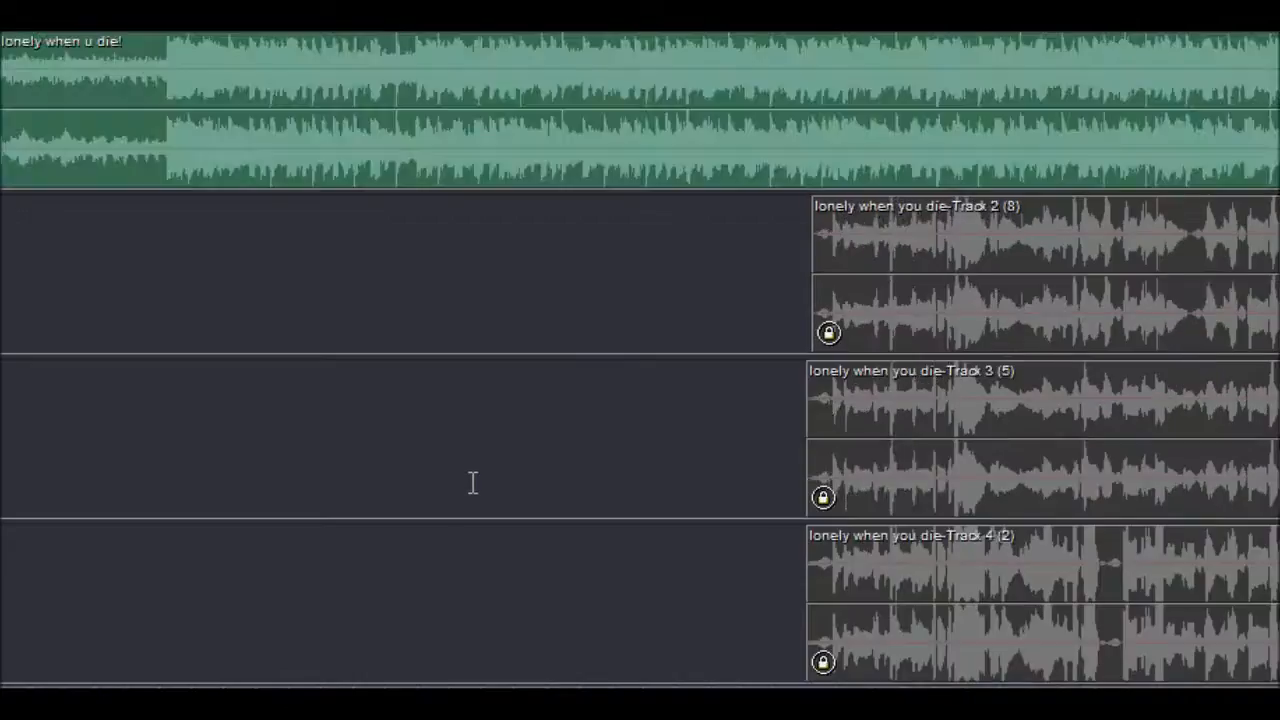
scroll("down", 3)
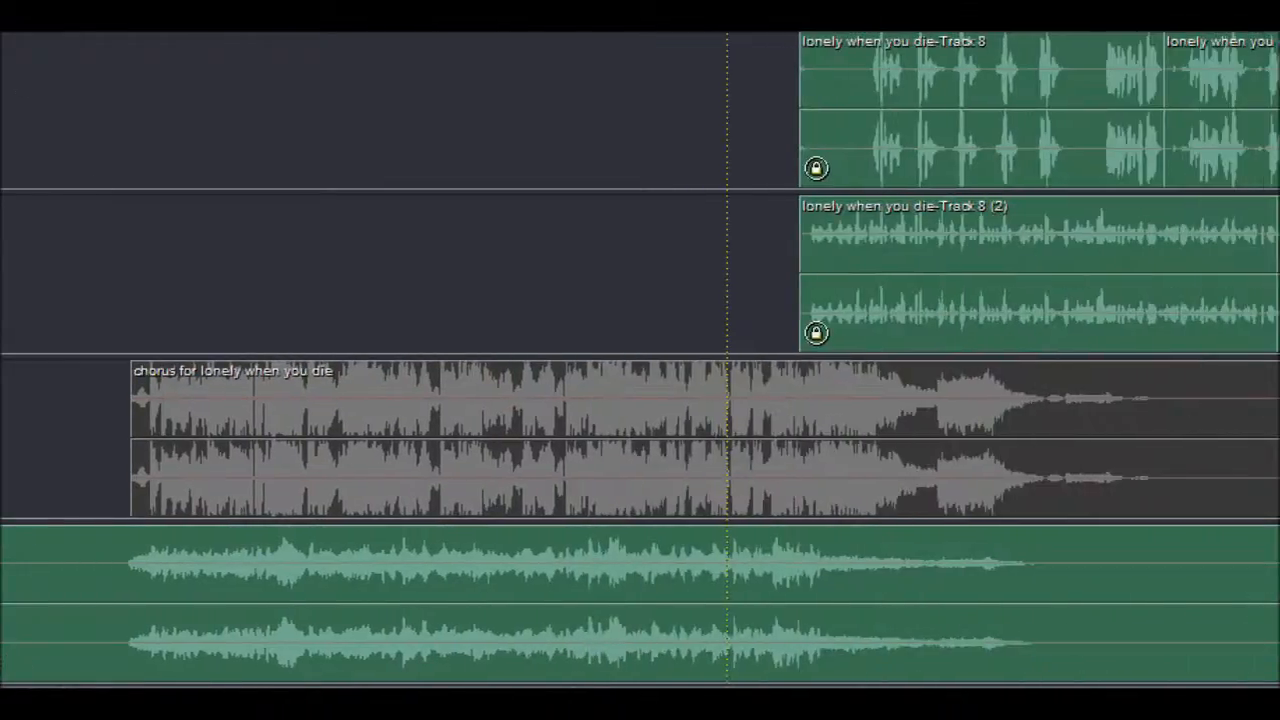
scroll("down", 3)
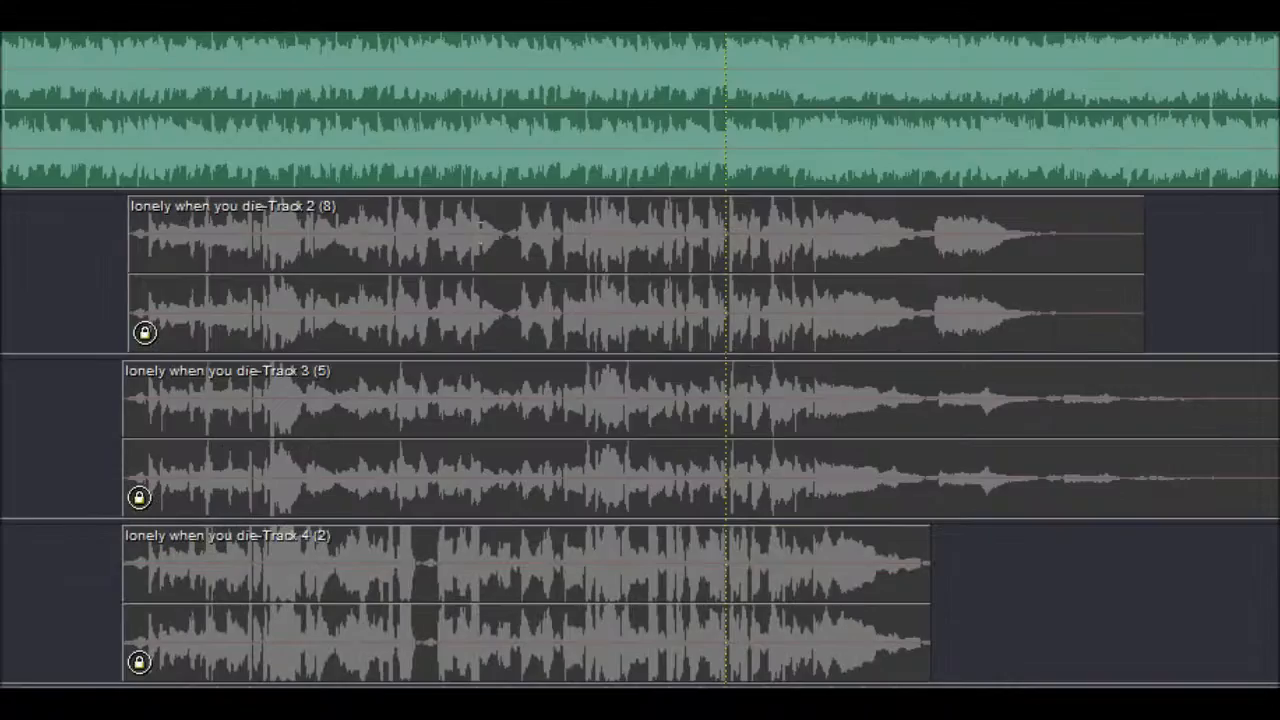
left_click(524, 96)
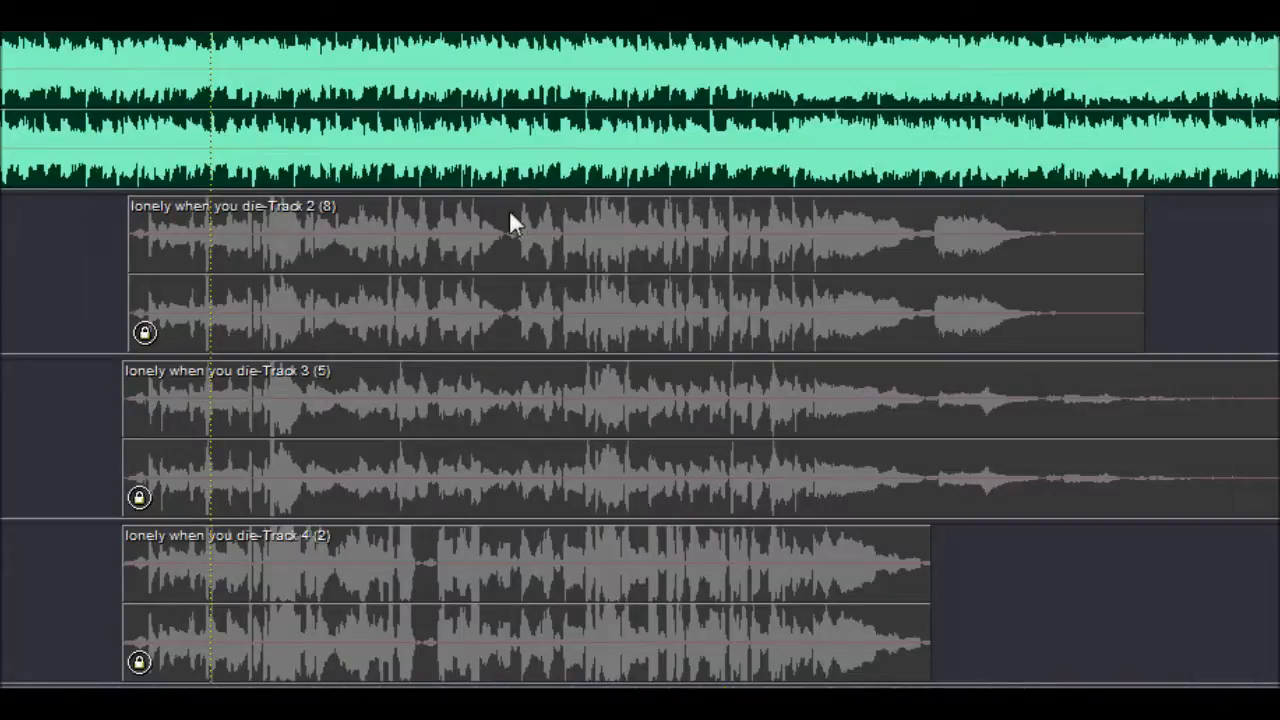
mouse_move(222, 238)
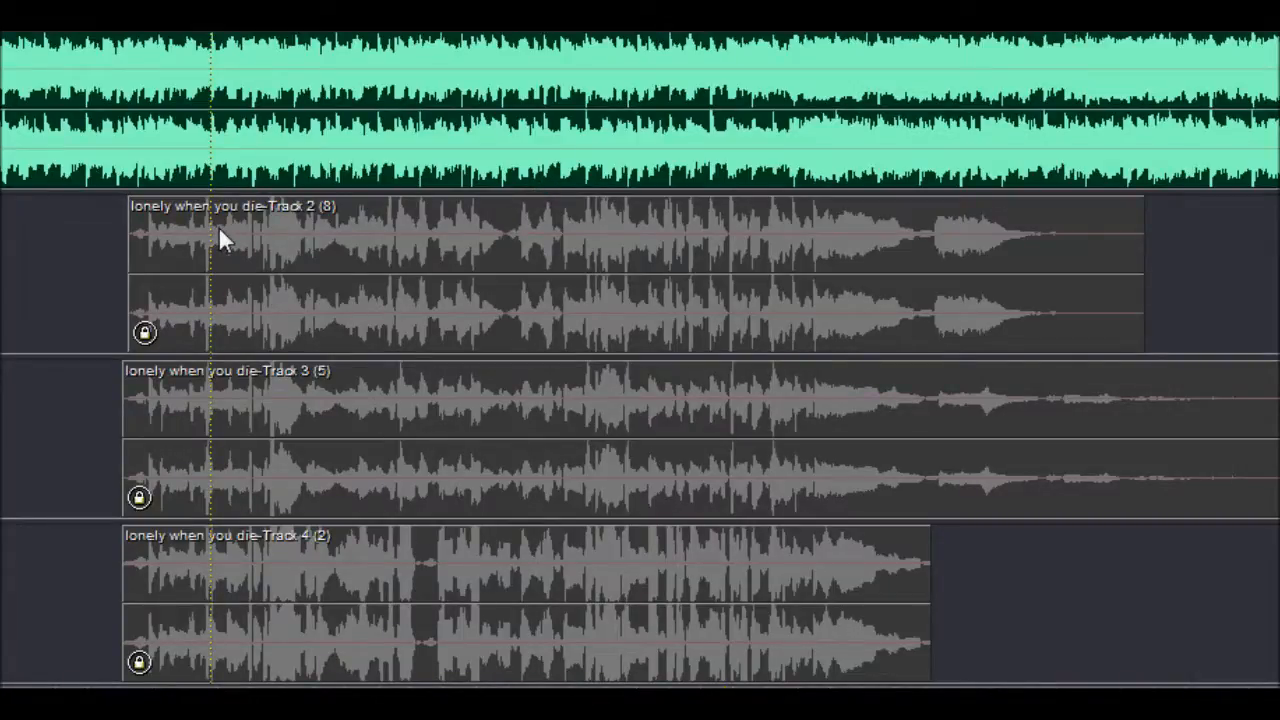
mouse_move(228, 108)
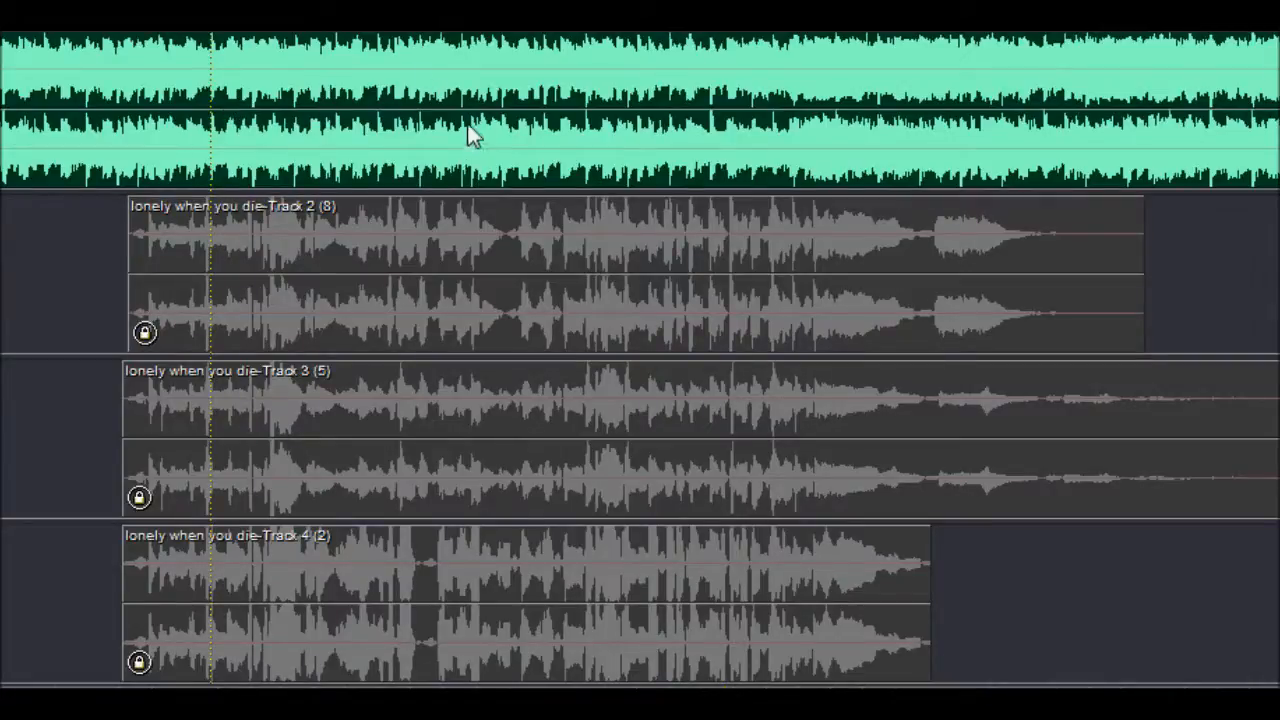
mouse_move(470, 128)
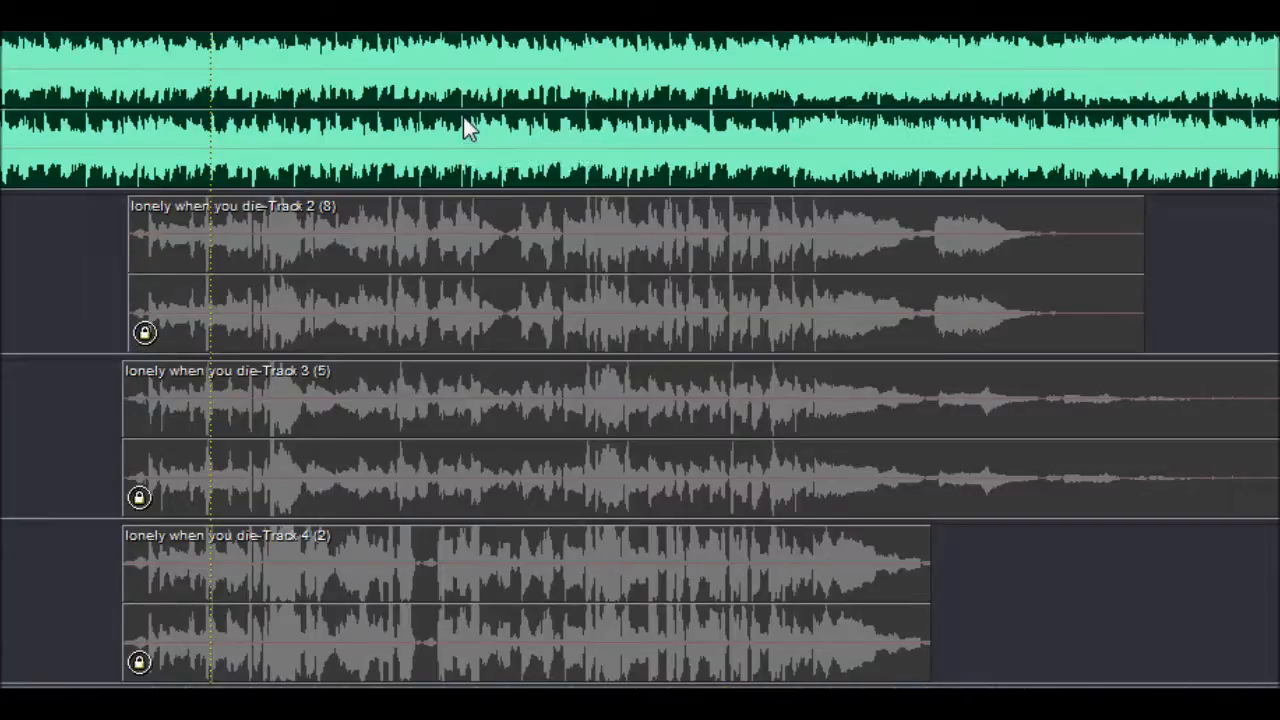
scroll("down", 3)
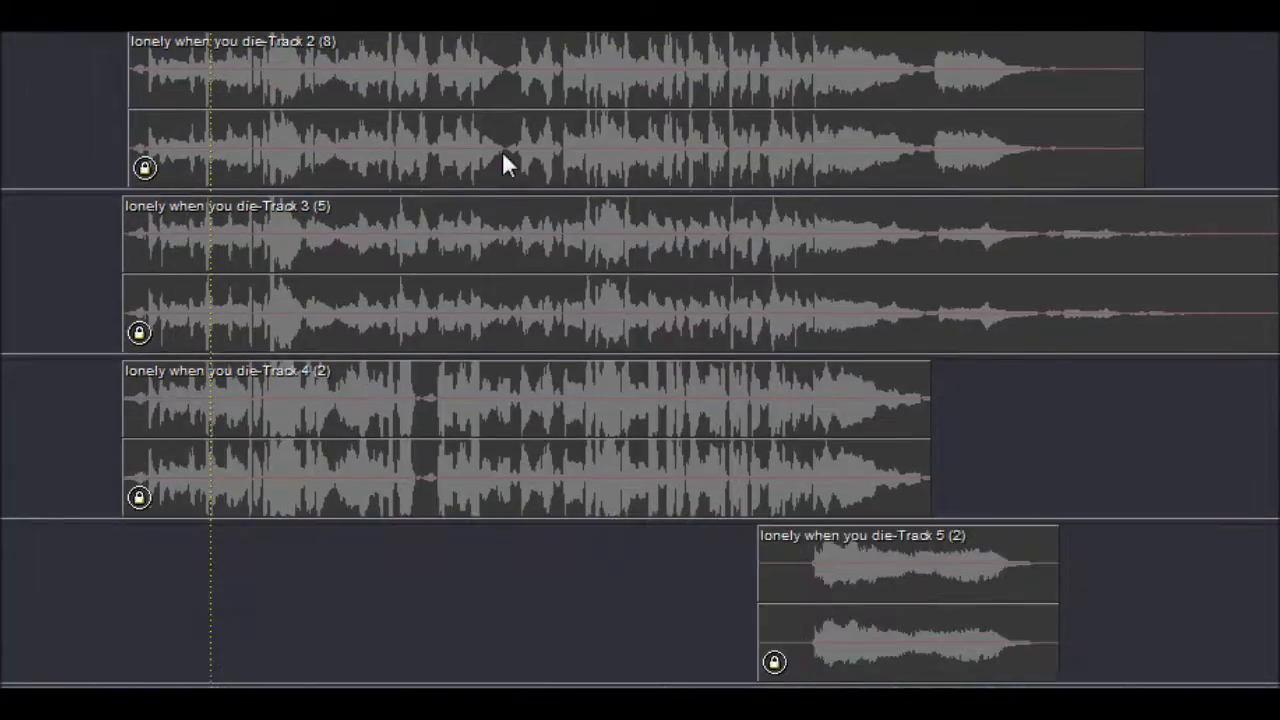
scroll("down", 3)
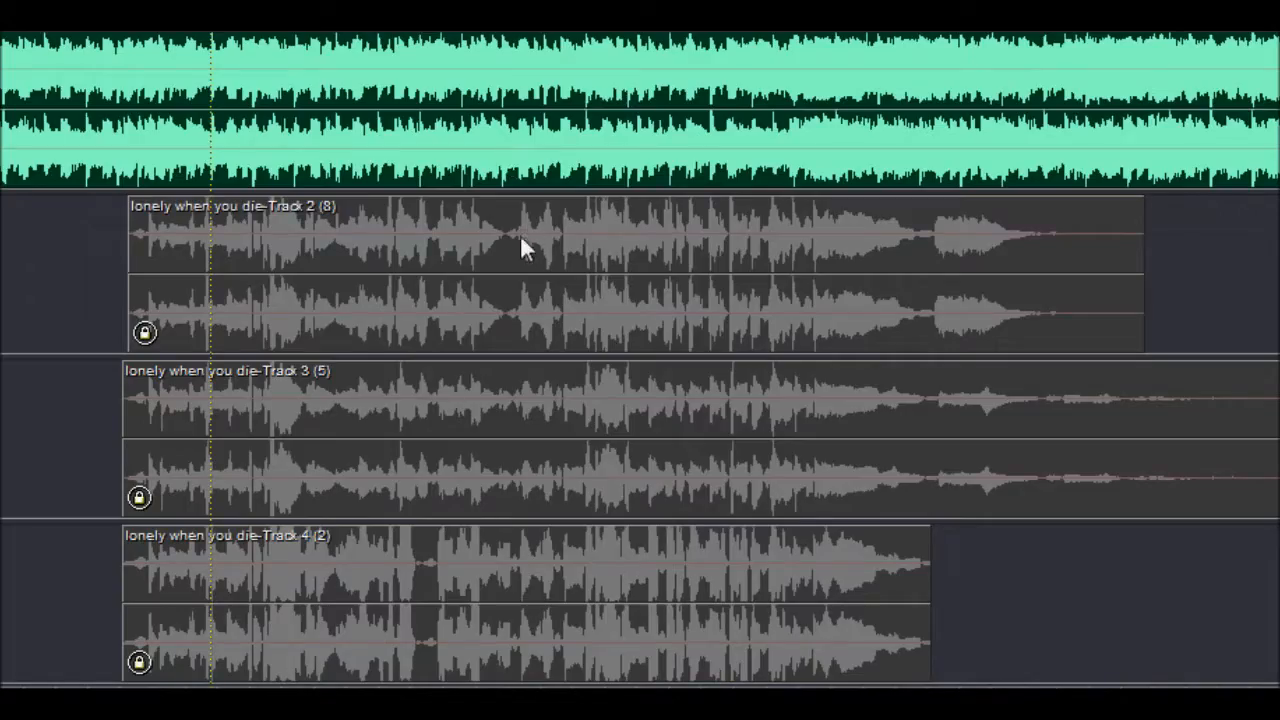
scroll("down", 3)
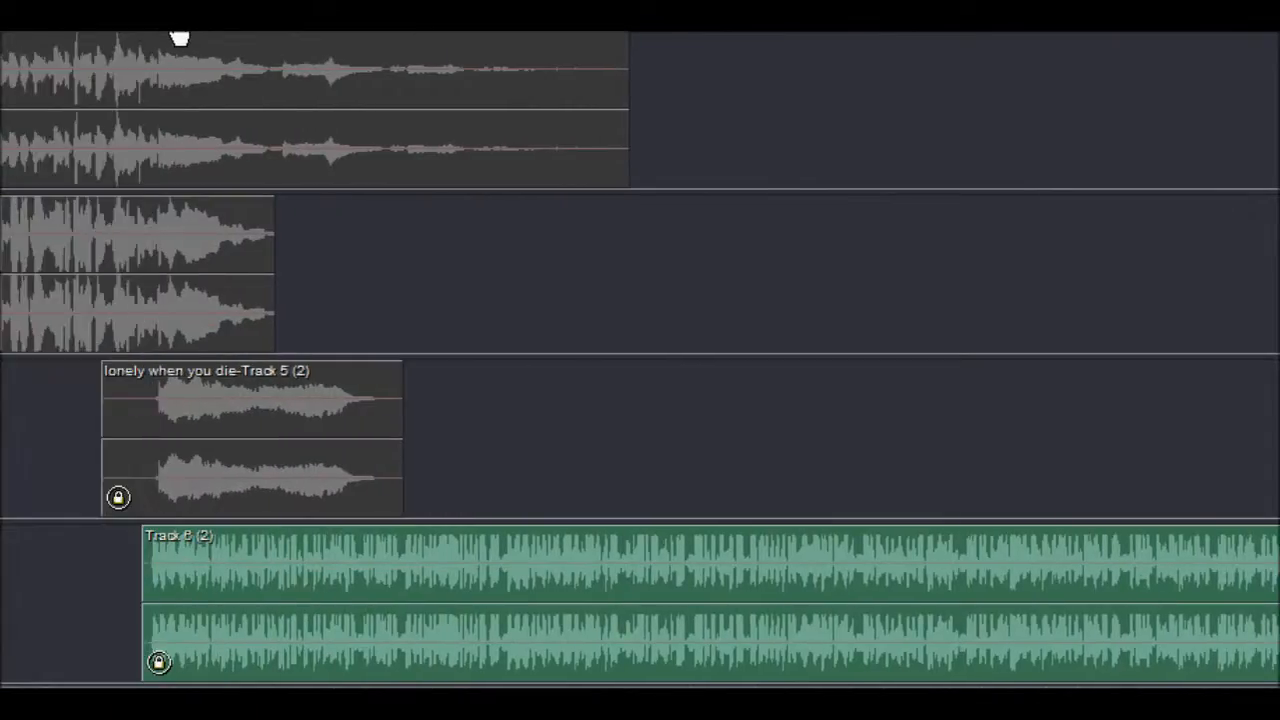
scroll("down", 3)
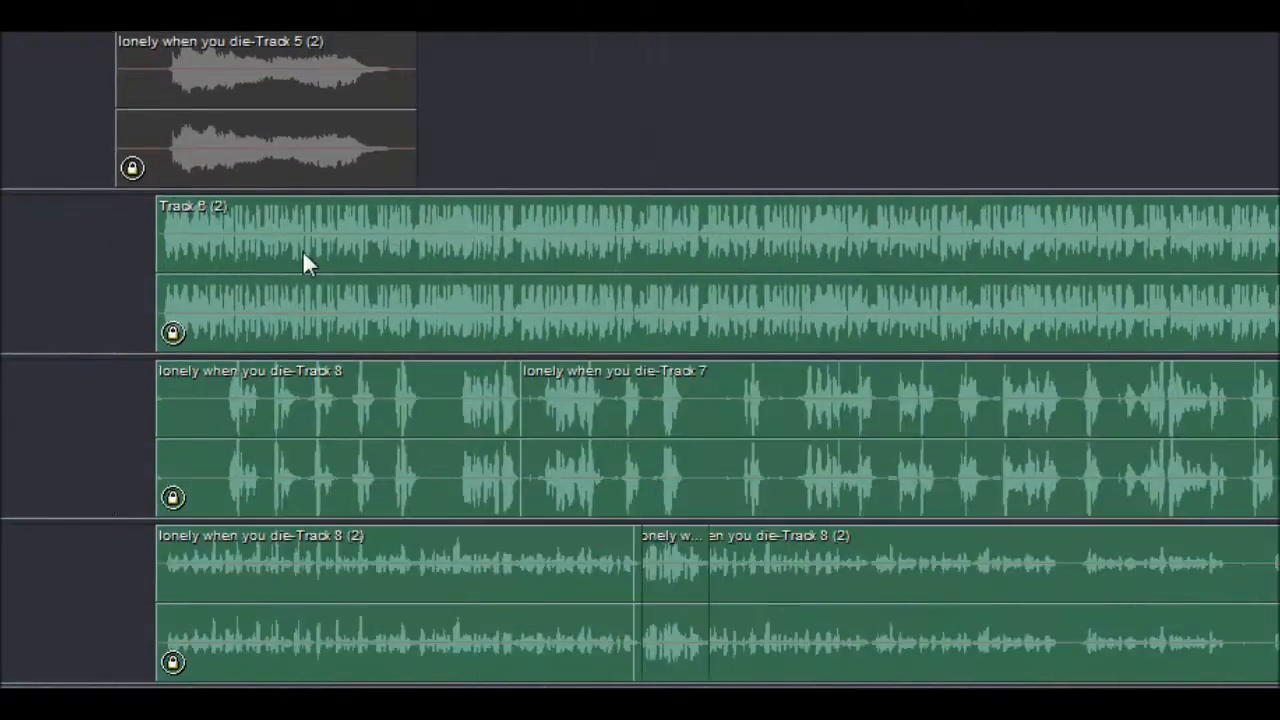
mouse_move(204, 270)
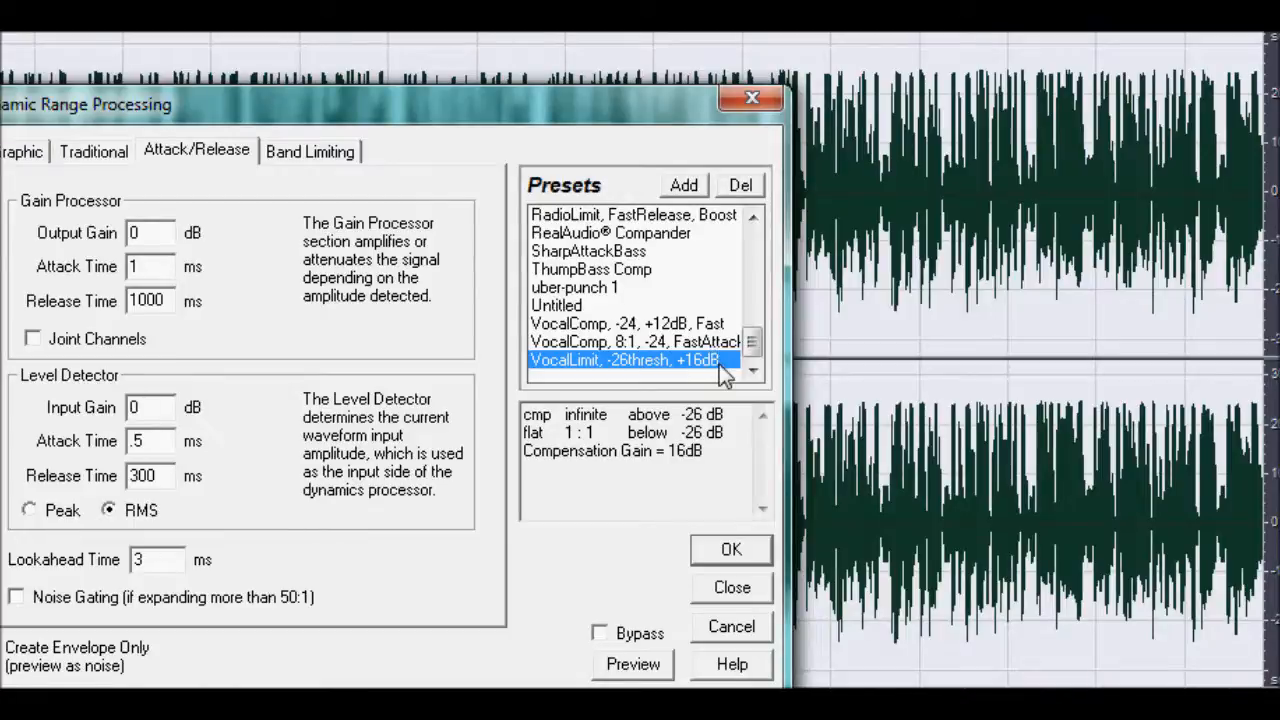
mouse_move(684, 384)
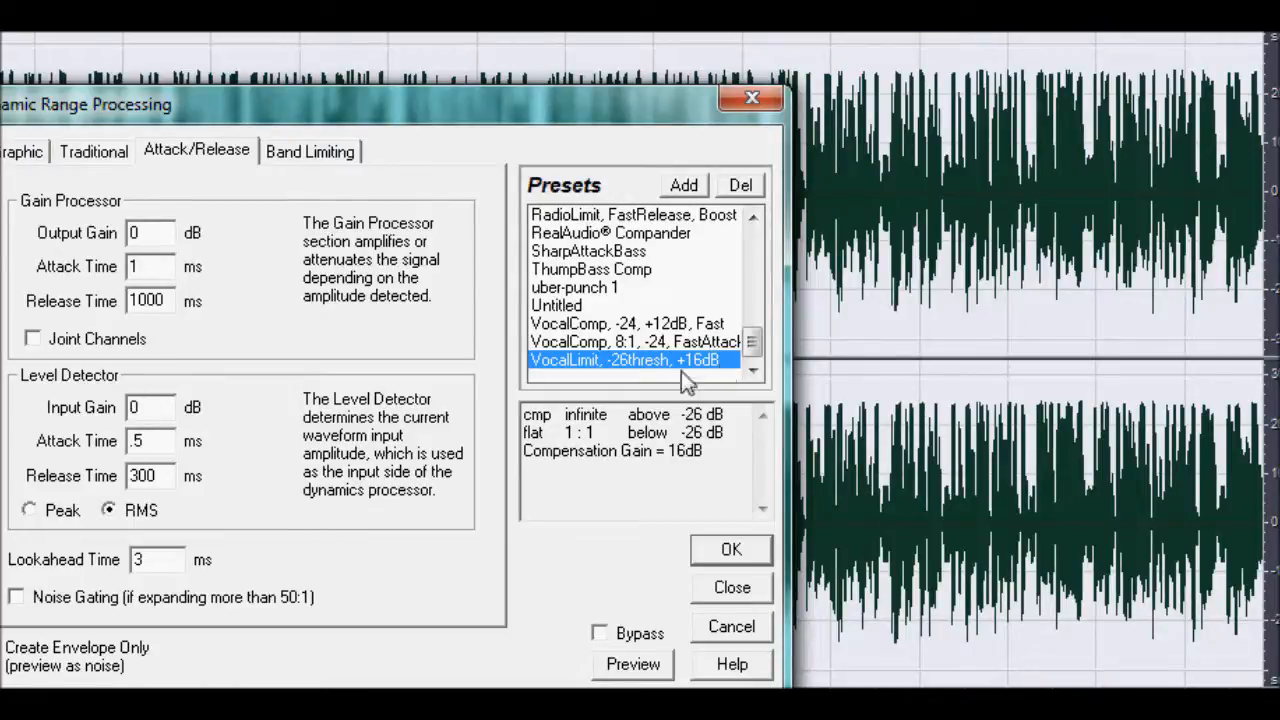
mouse_move(622, 384)
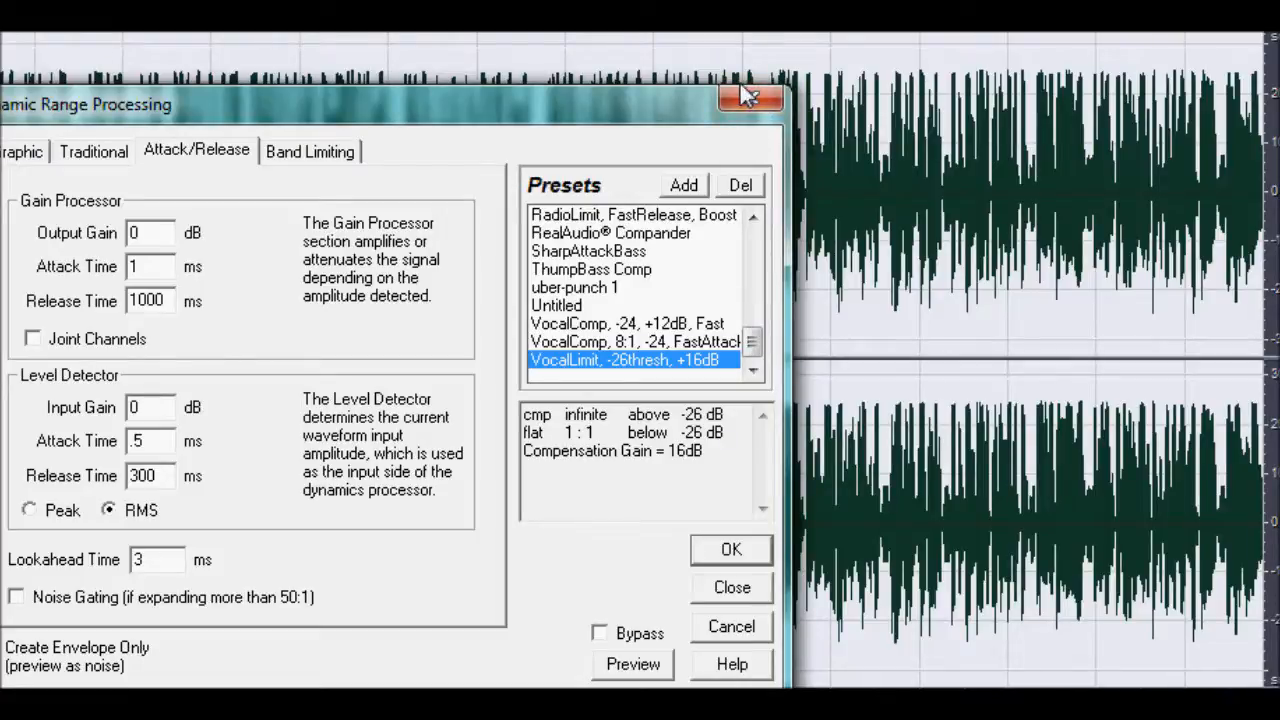
mouse_move(176, 160)
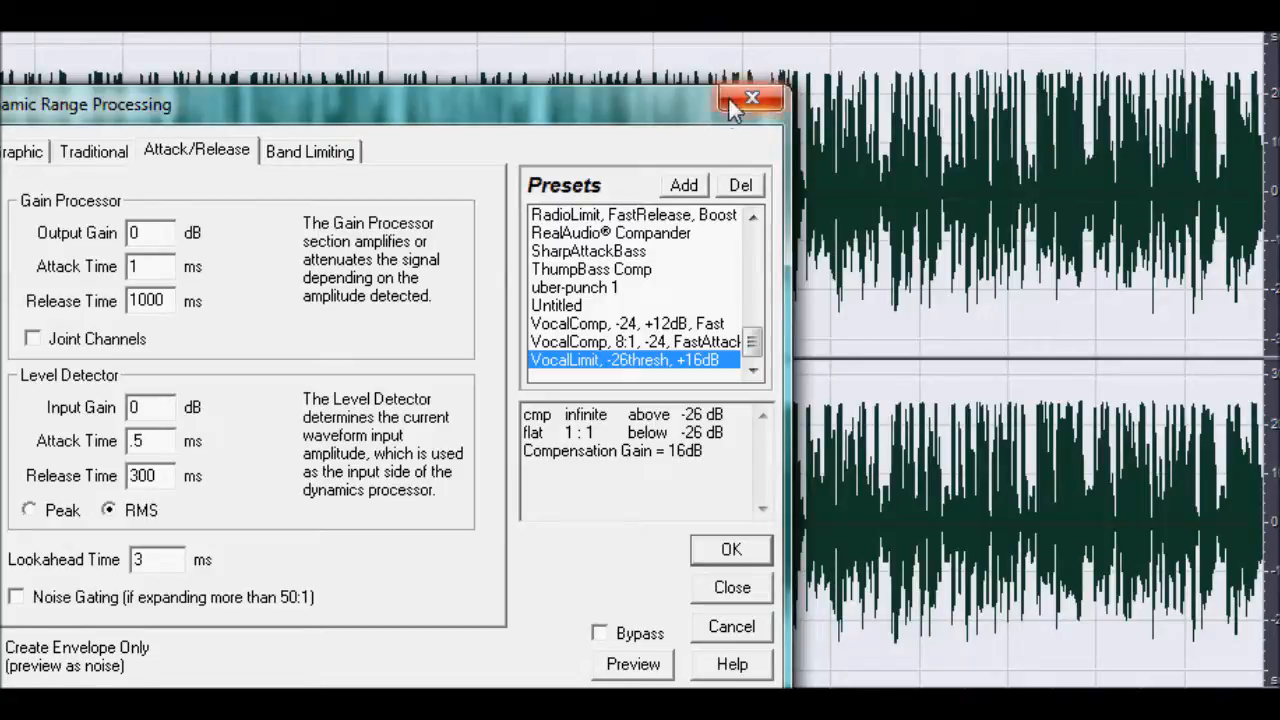
mouse_move(704, 124)
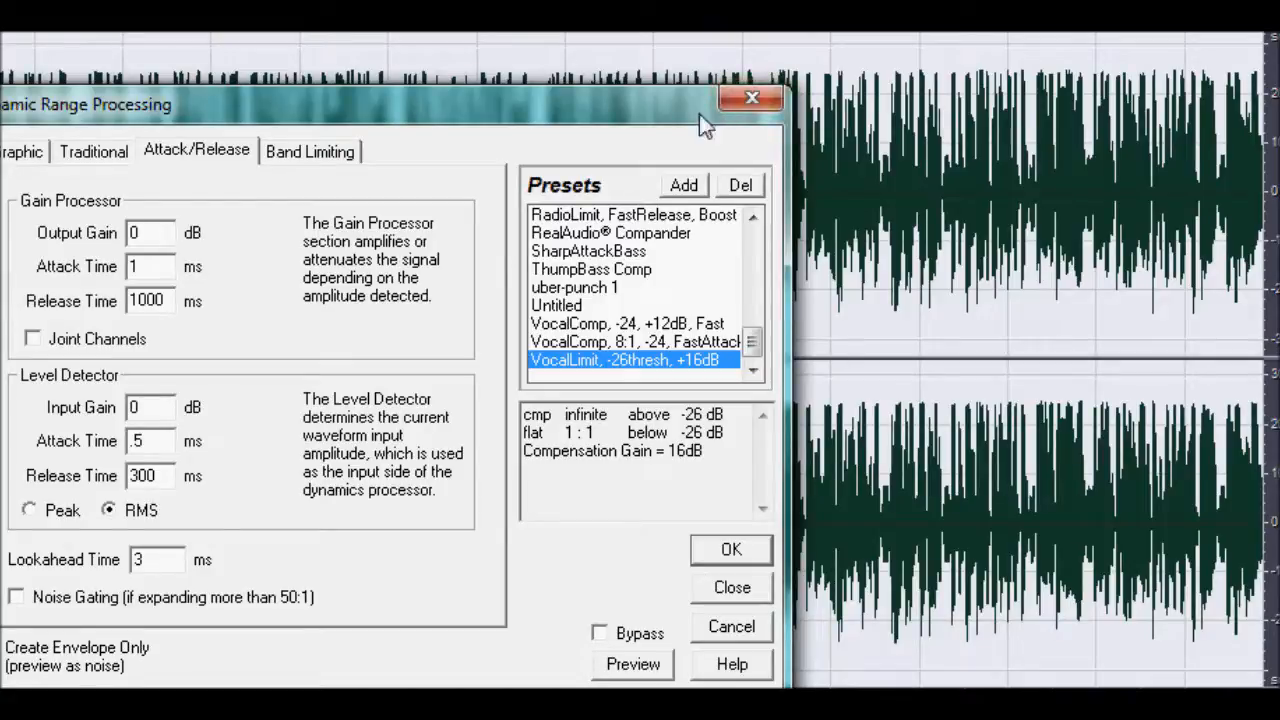
mouse_move(224, 336)
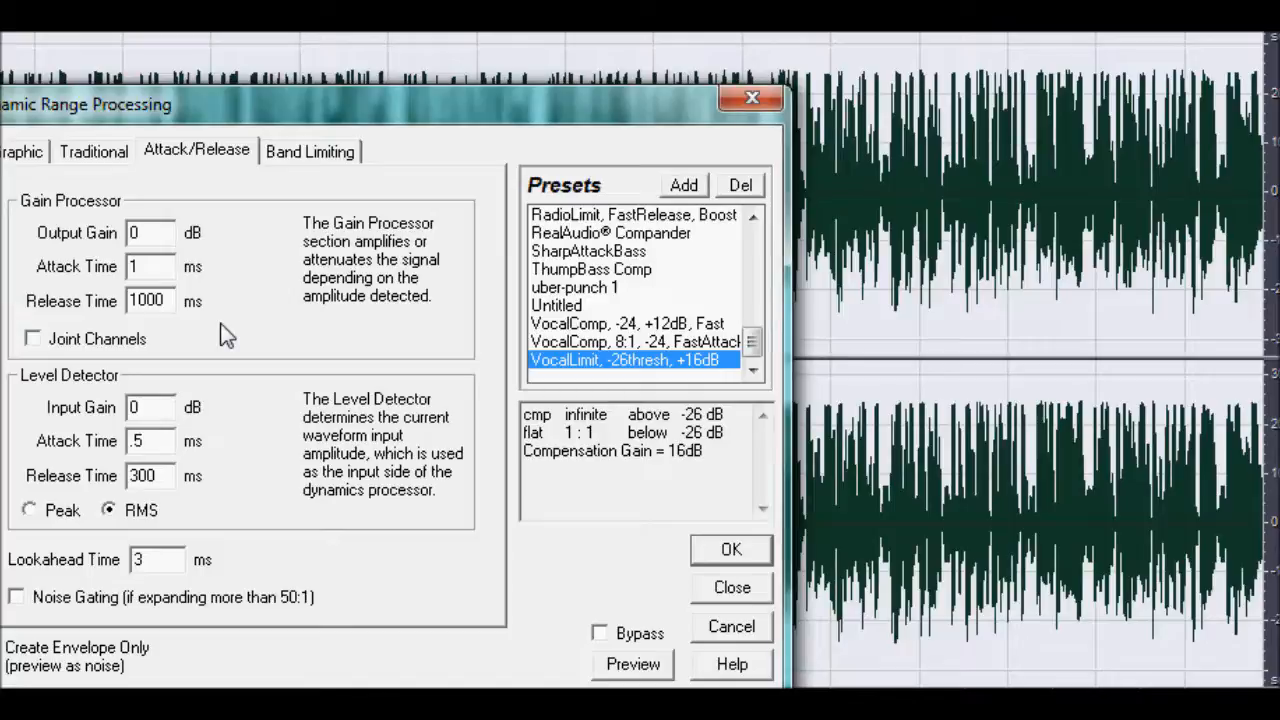
mouse_move(608, 88)
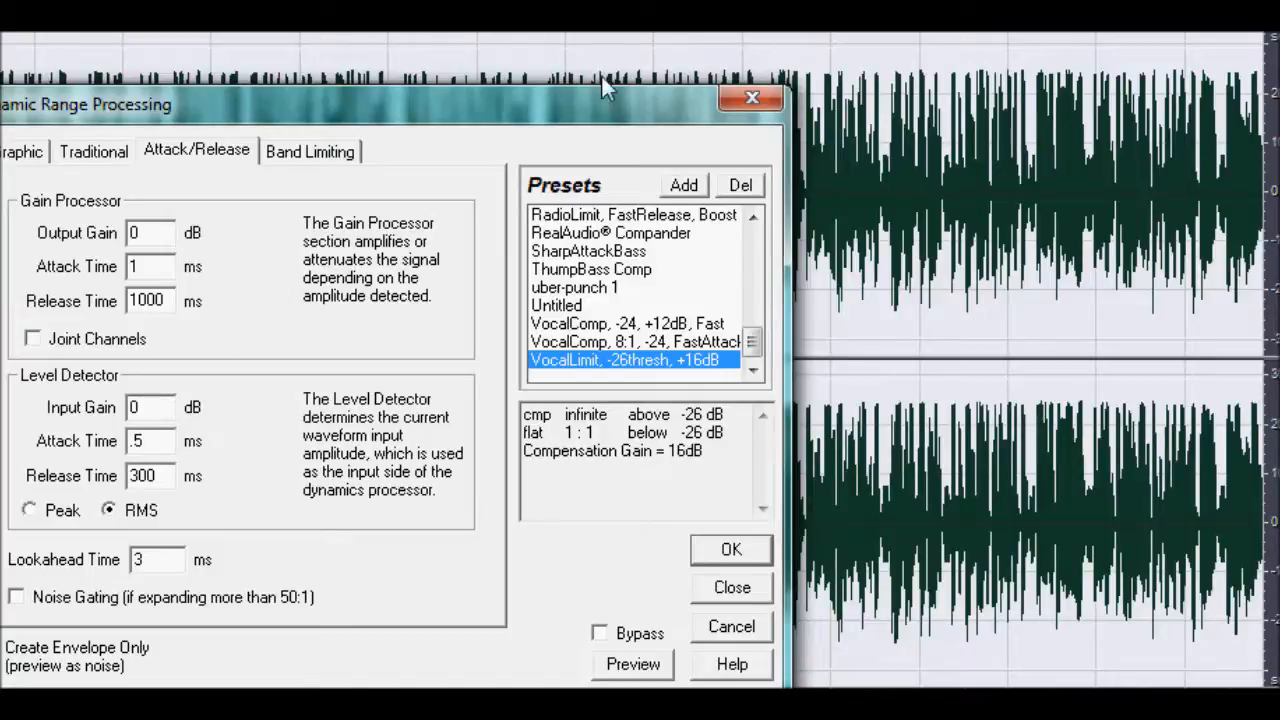
mouse_move(692, 136)
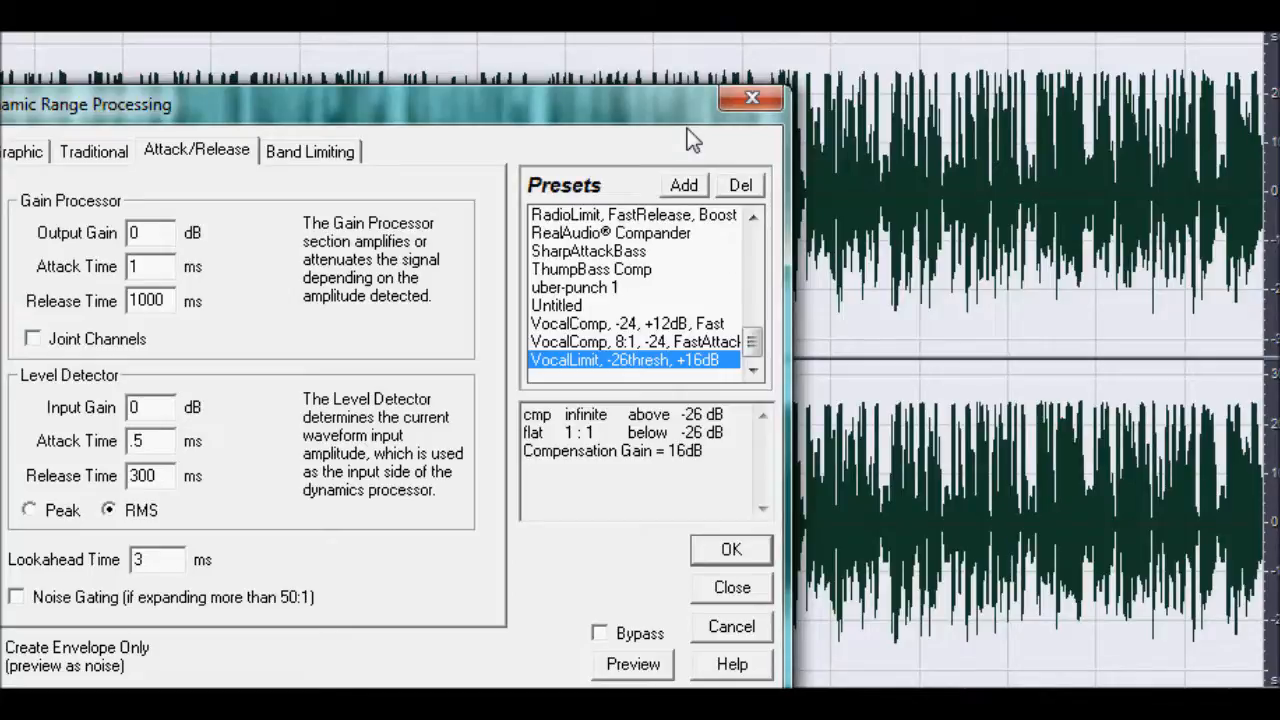
mouse_move(752, 98)
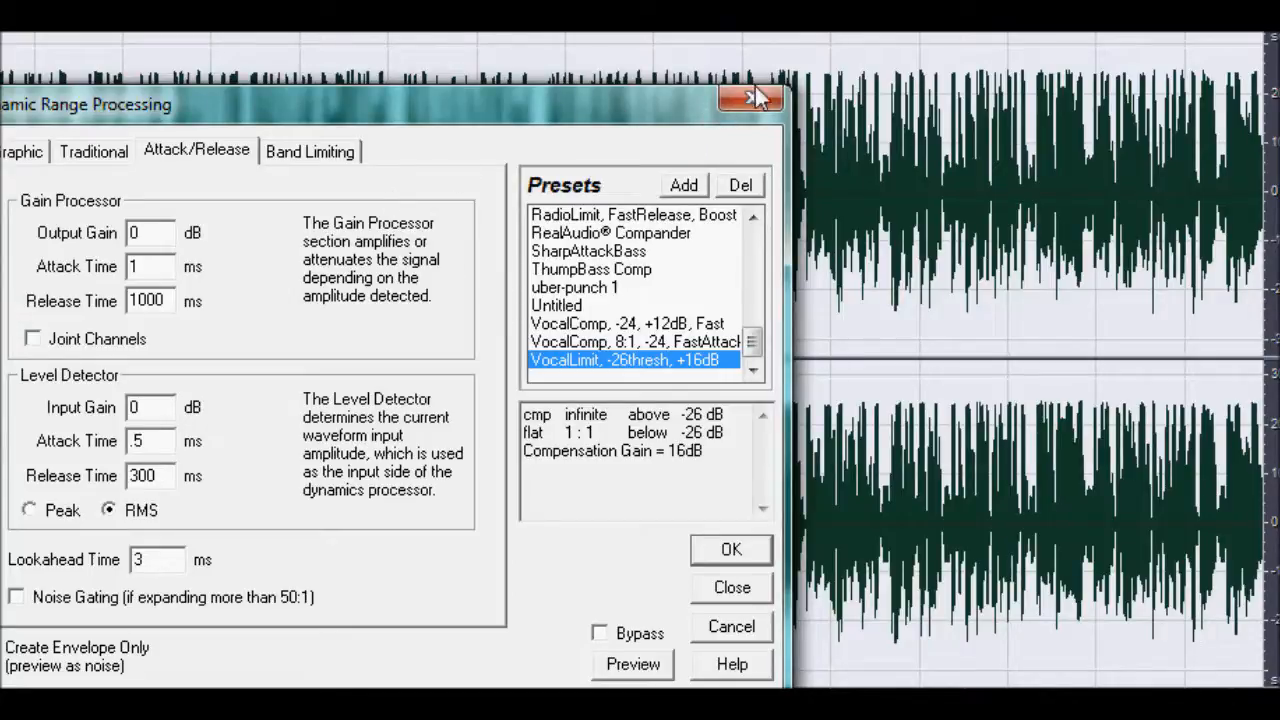
mouse_move(752, 98)
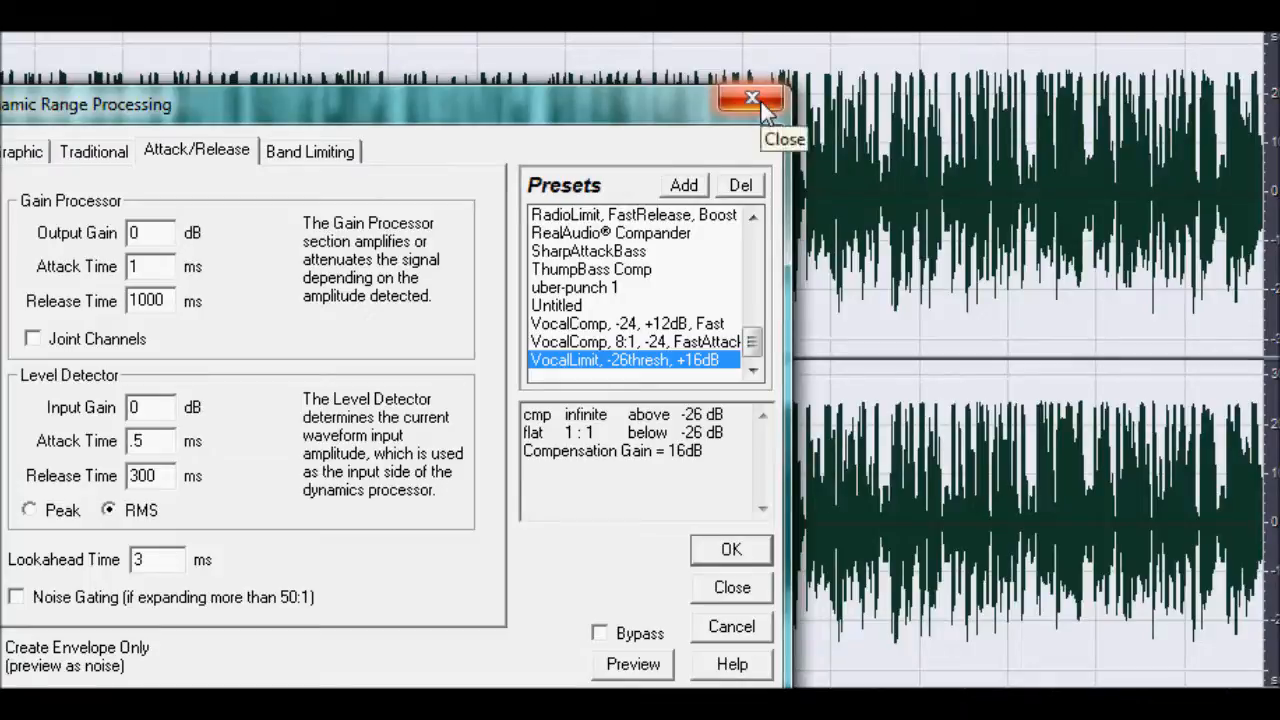
- Bring up Dynamics Processing with the VocalLimit, -28thresh, +16dB preset
left_click(752, 98)
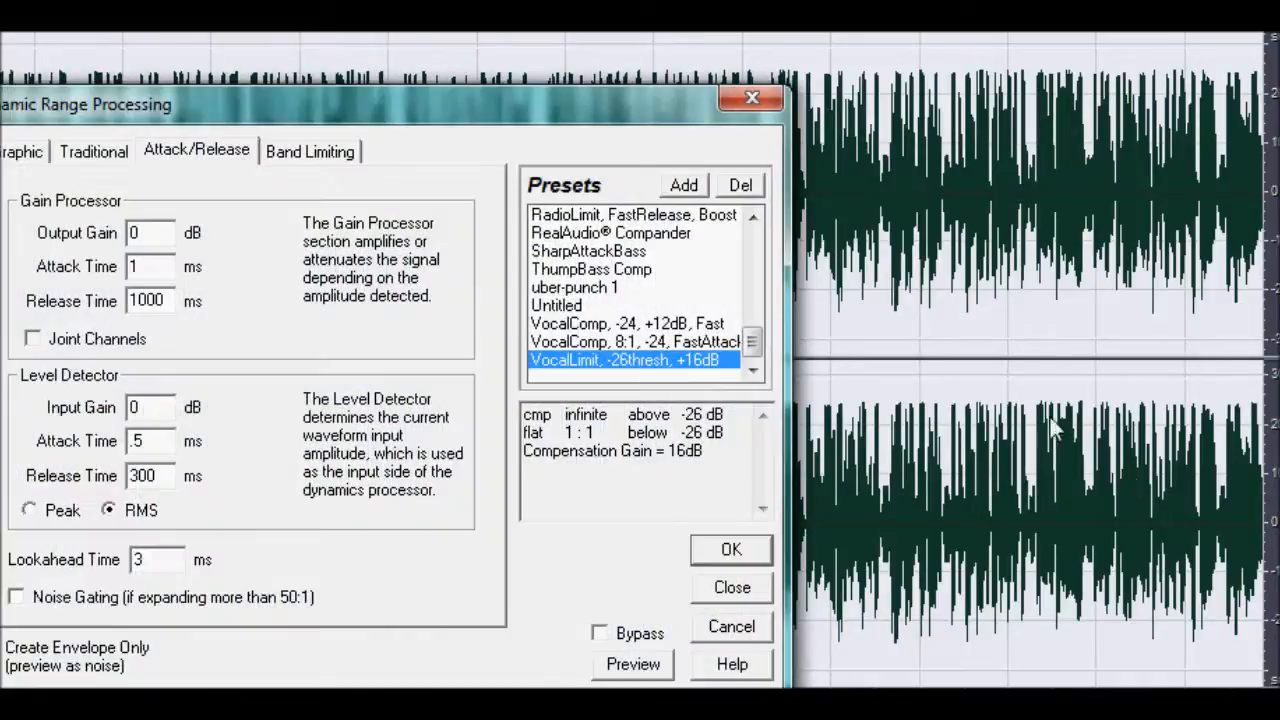
- Dismiss the Dynamic Range Processing dialog, returning to the vocal waveform
left_click(752, 216)
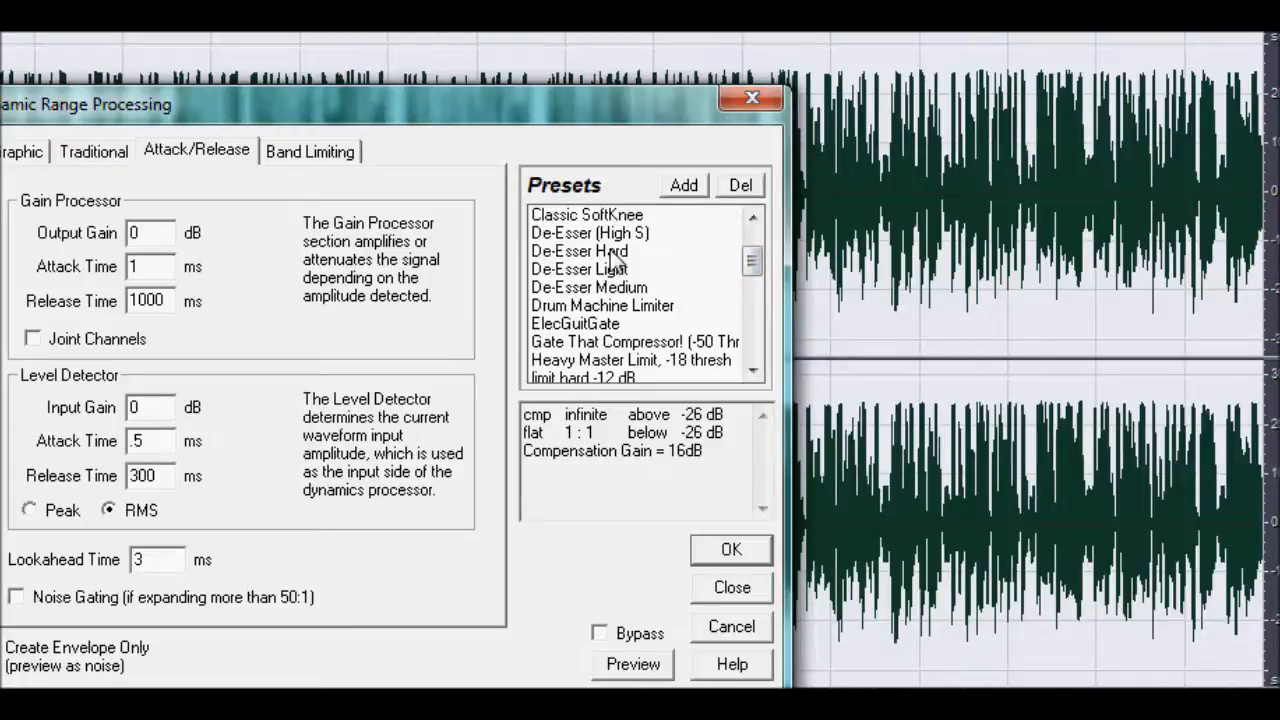
mouse_move(600, 268)
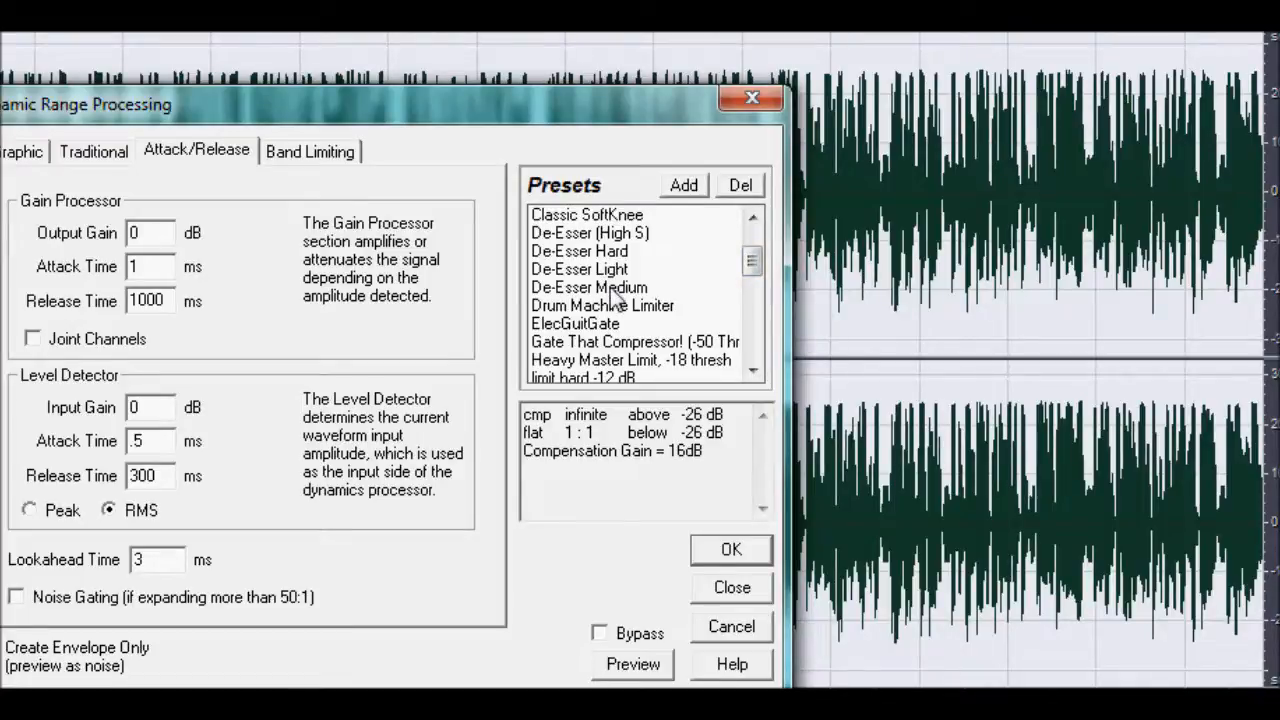
left_click(588, 288)
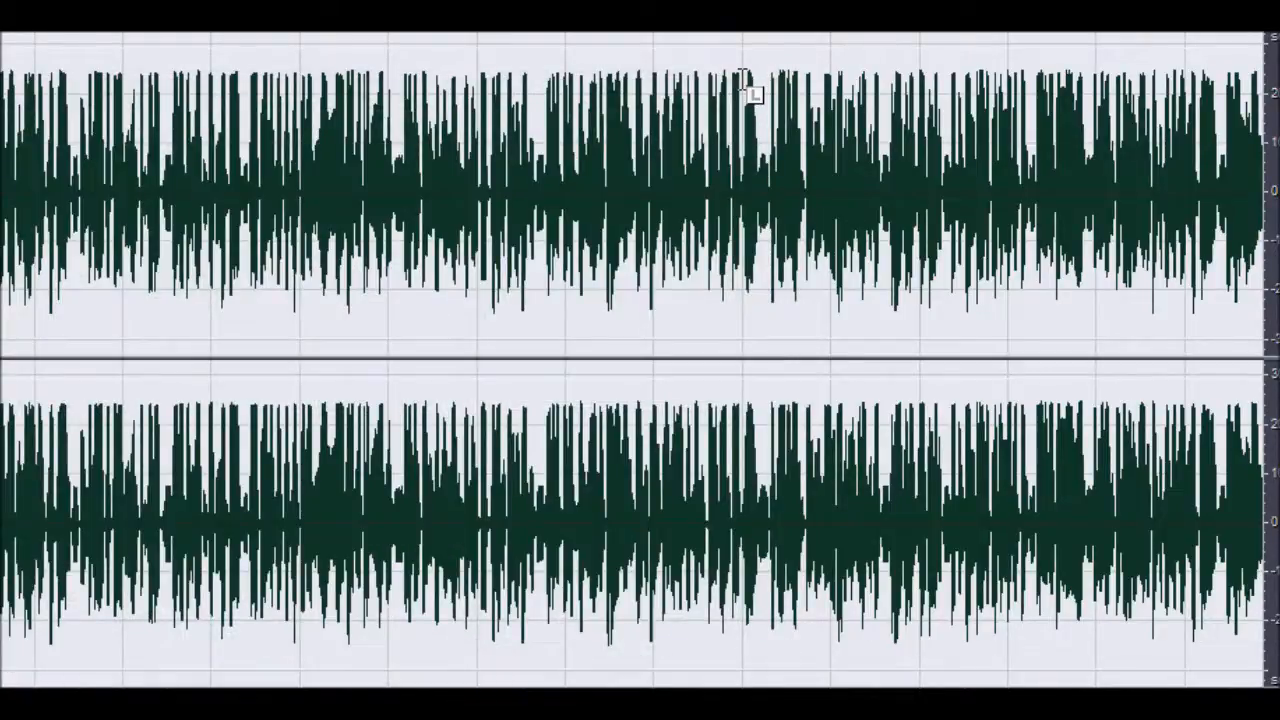
mouse_move(804, 170)
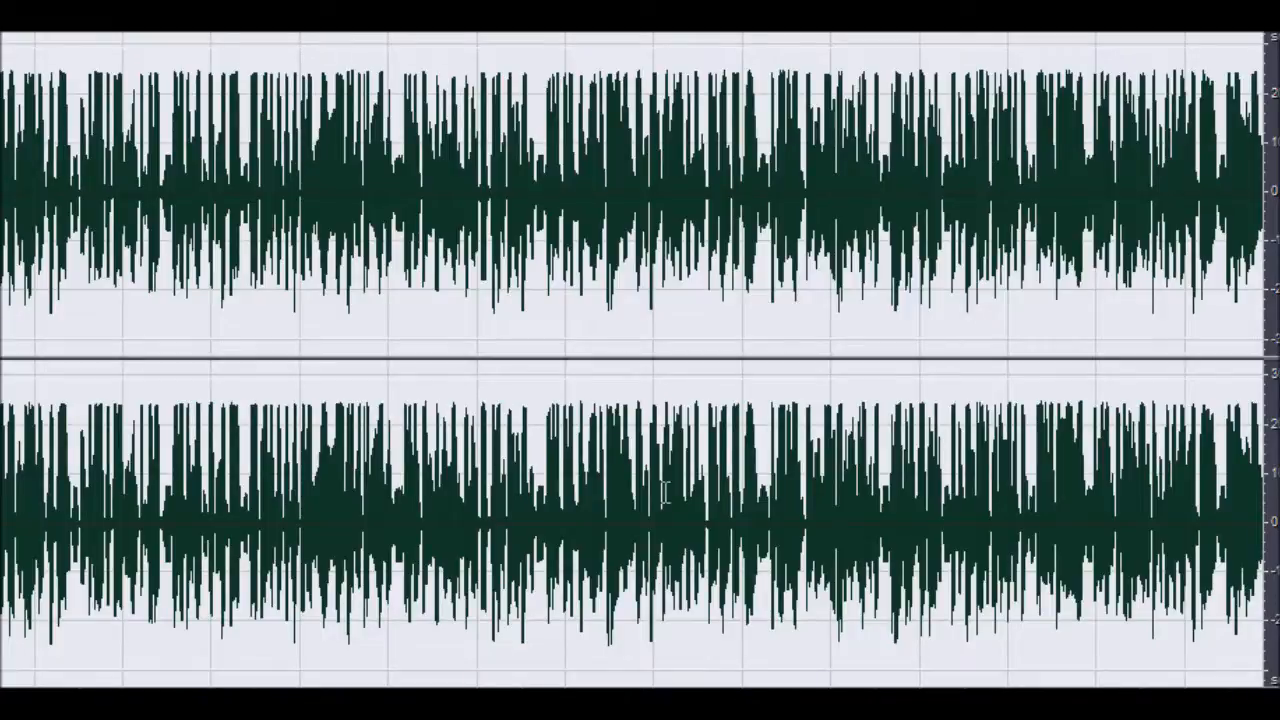
mouse_move(560, 260)
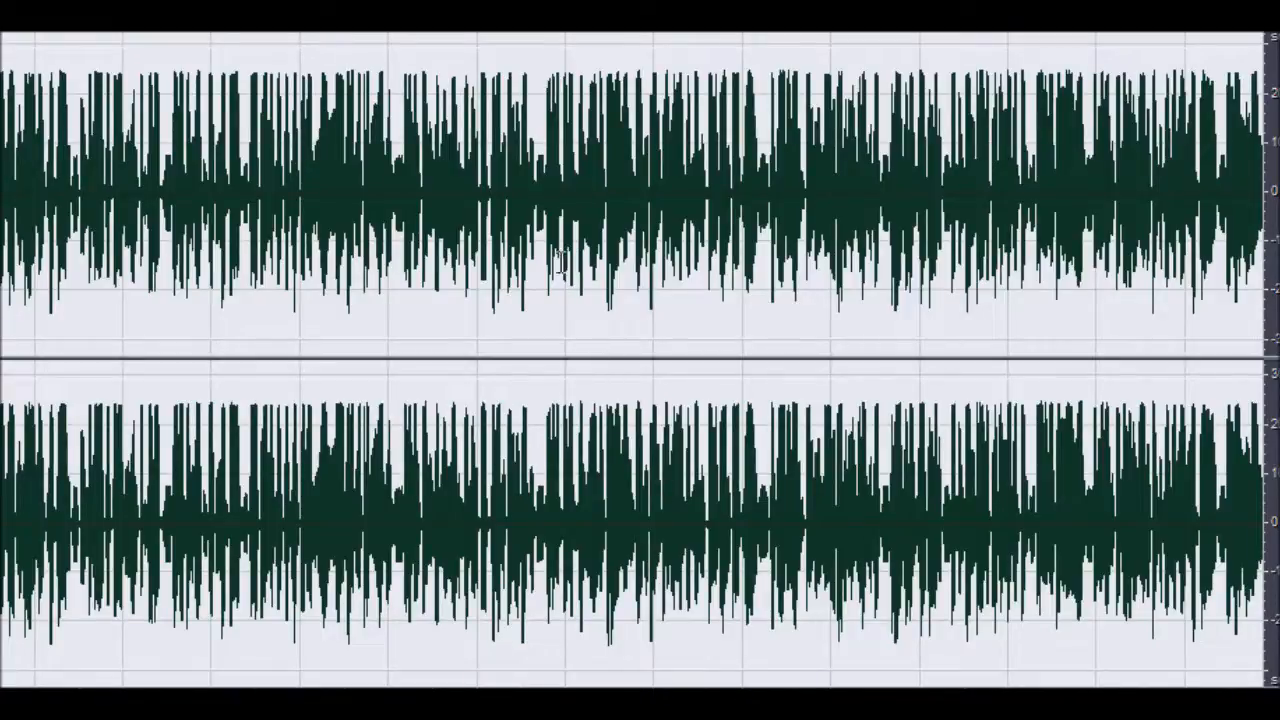
mouse_move(378, 352)
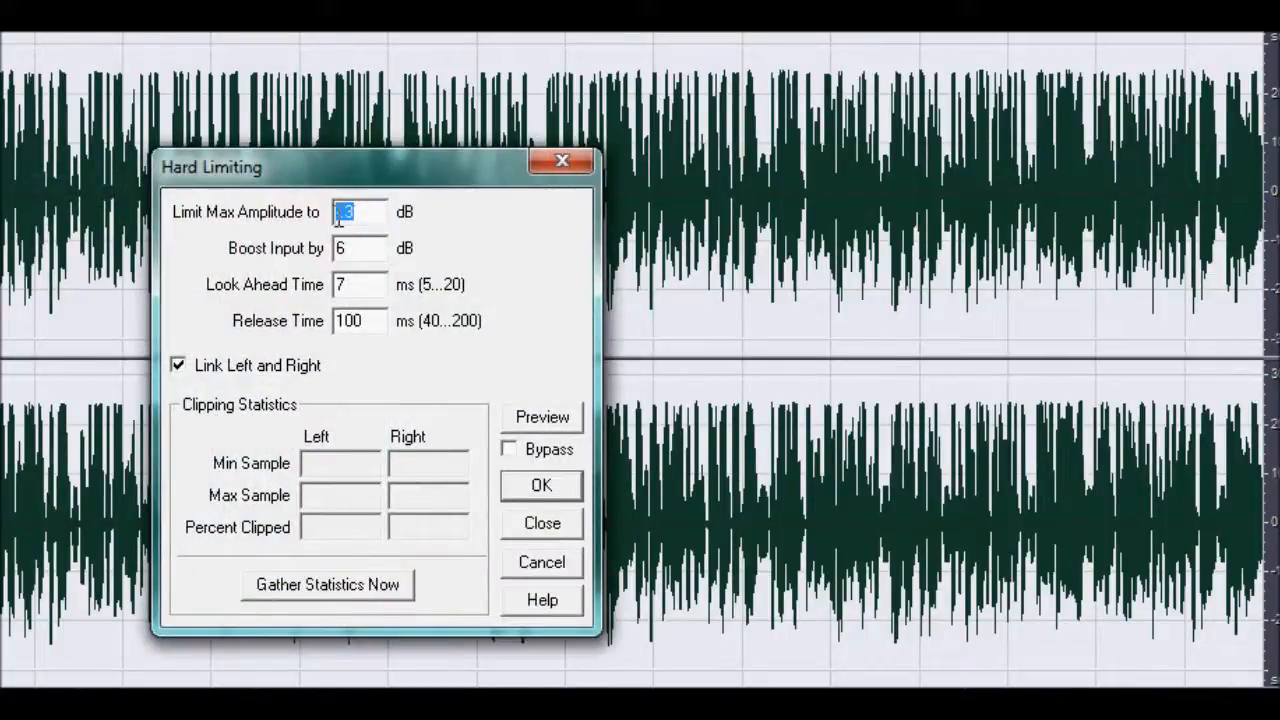
mouse_move(484, 248)
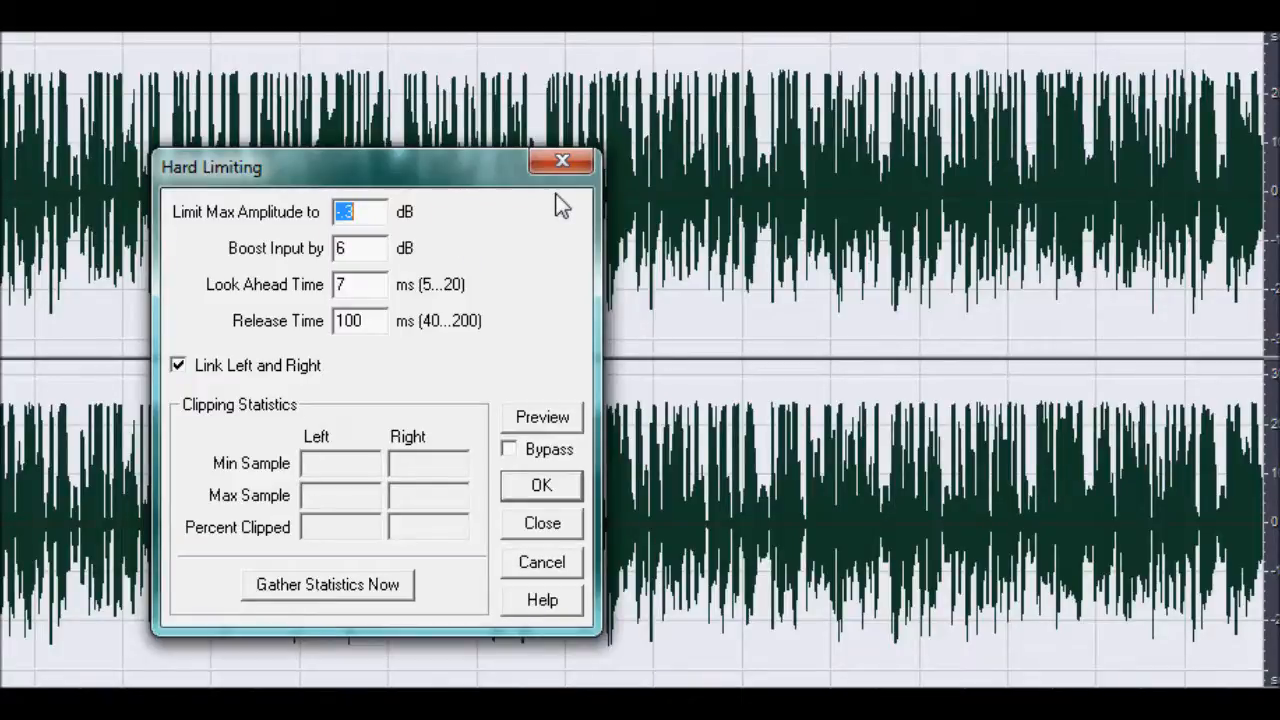
mouse_move(588, 198)
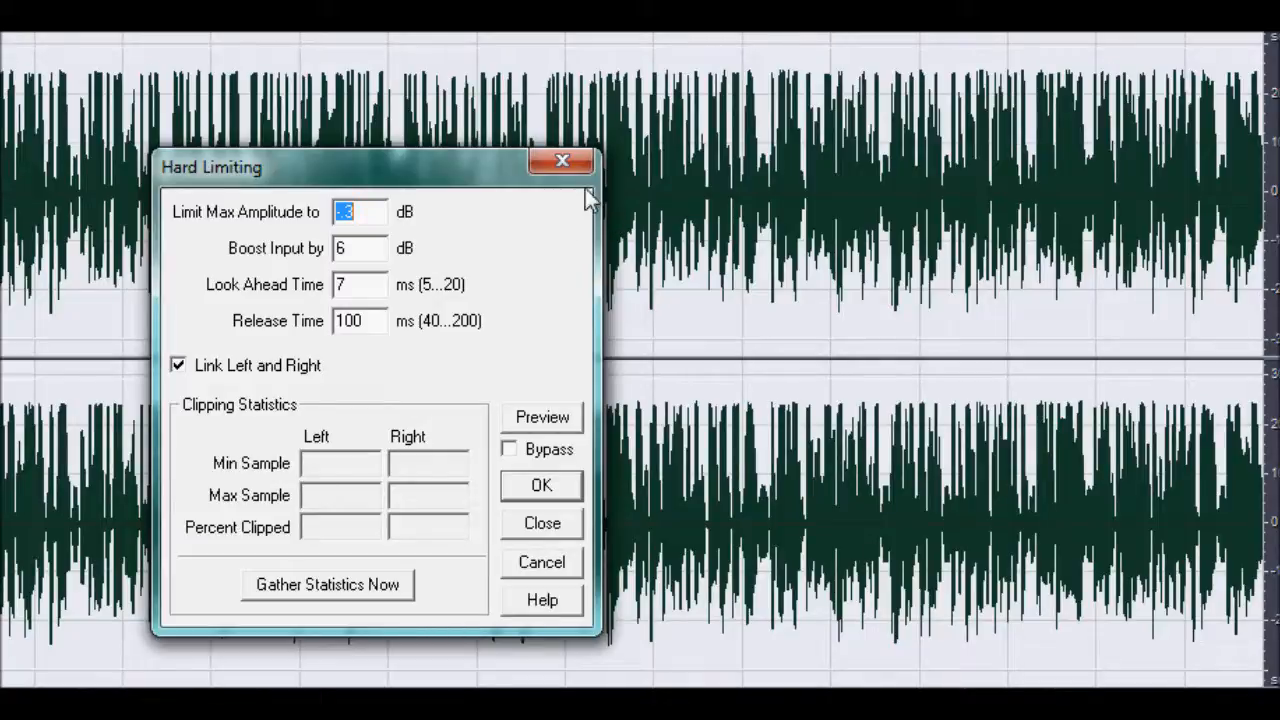
- Apply Hard Limiting with a 6 dB input boost, 7 ms look-ahead and 100 ms release
left_click(540, 486)
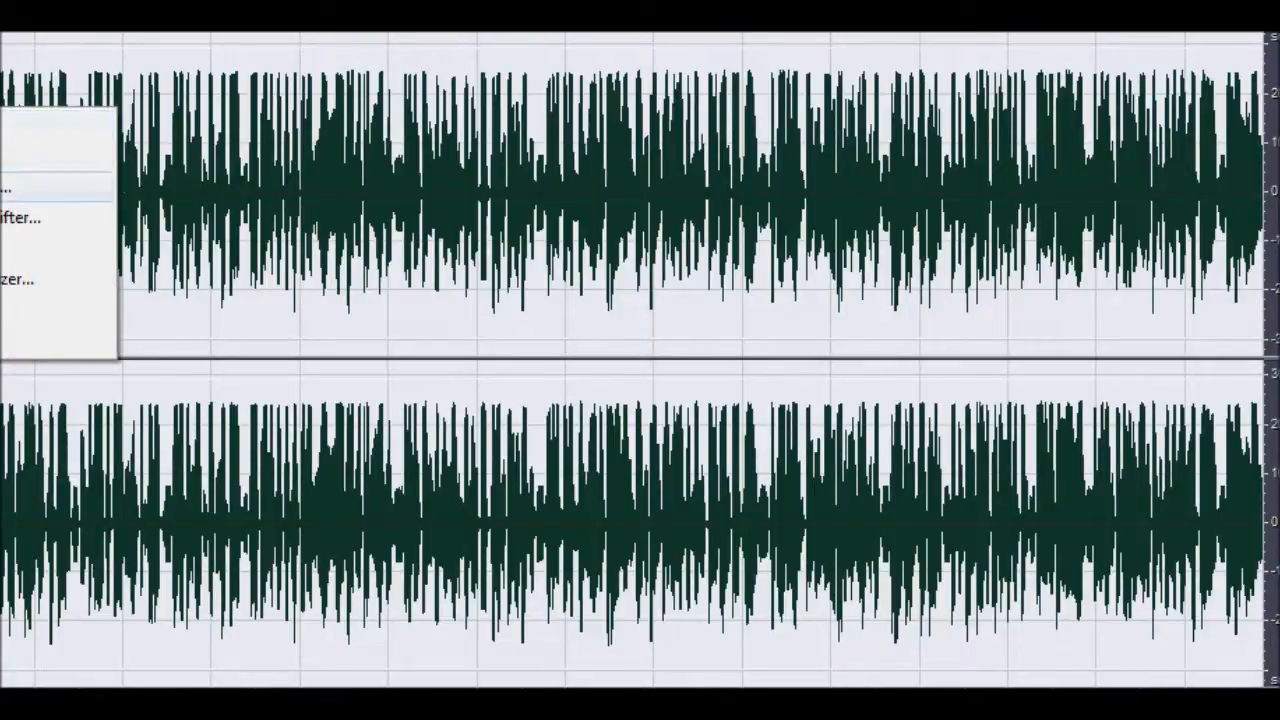
- Apply the Graphic Equalizer's Vocal Presence (Boost) curve to the vocal
left_click(16, 278)
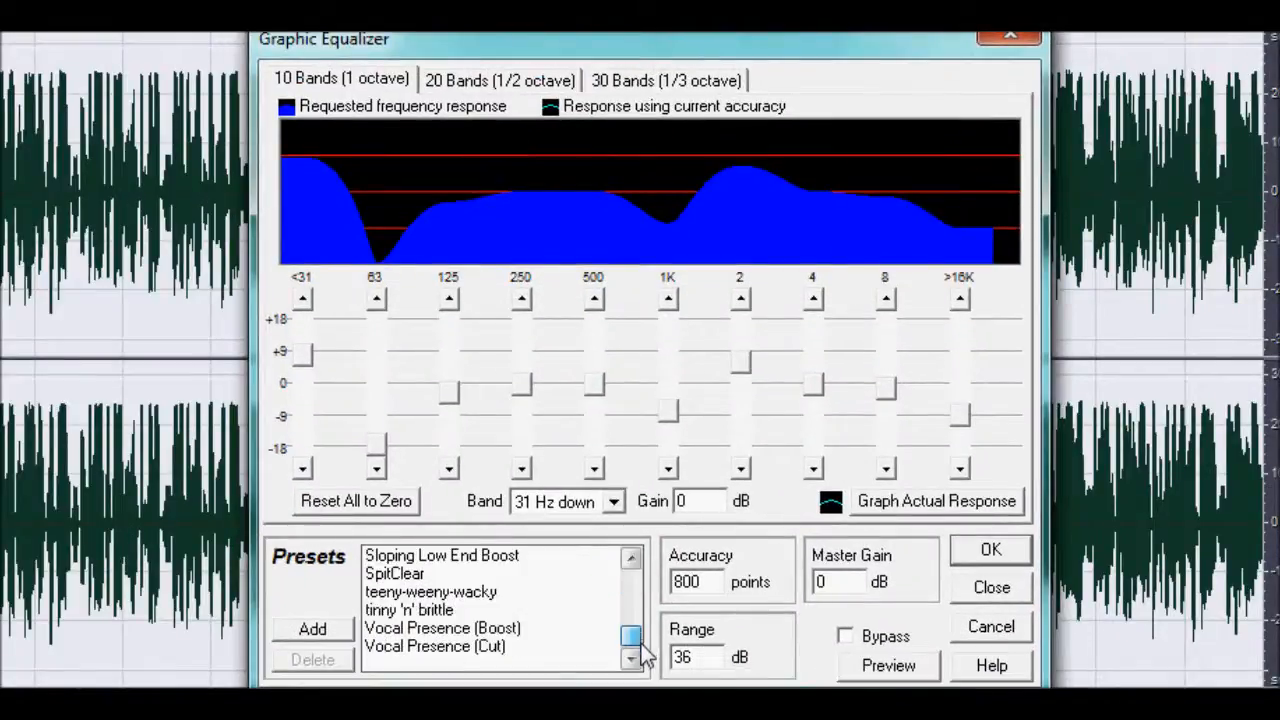
left_click(440, 628)
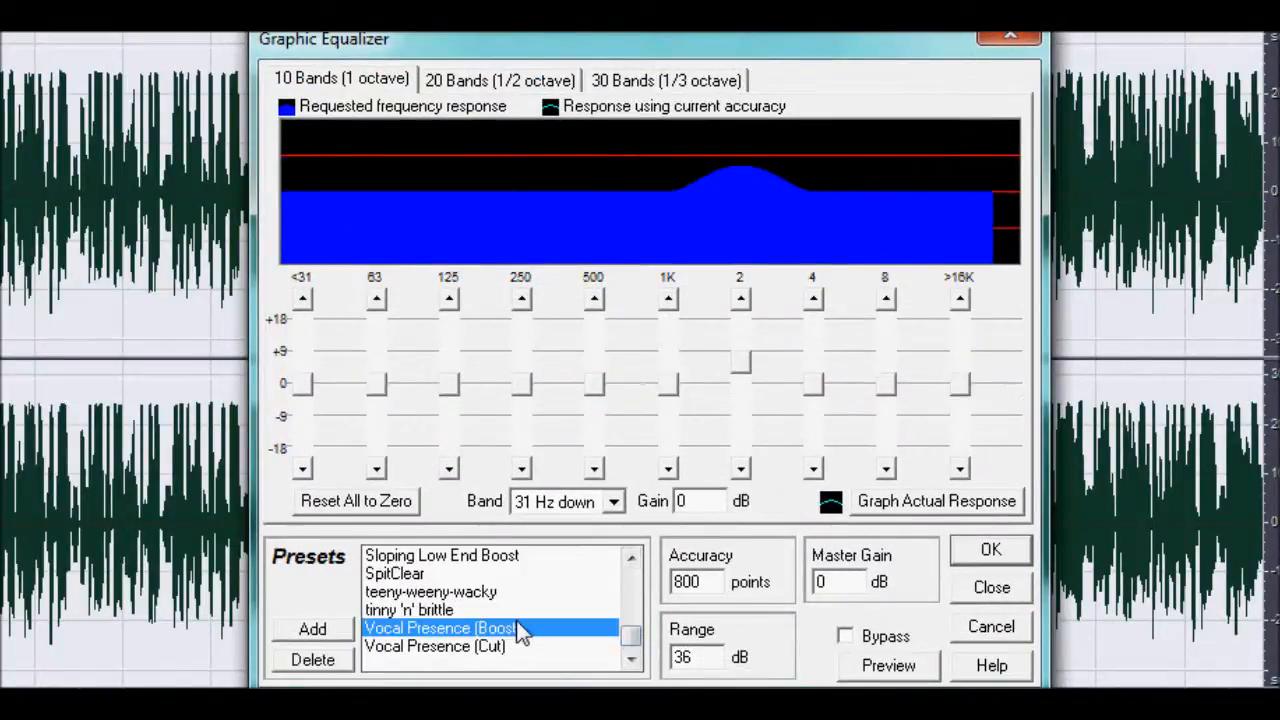
mouse_move(524, 636)
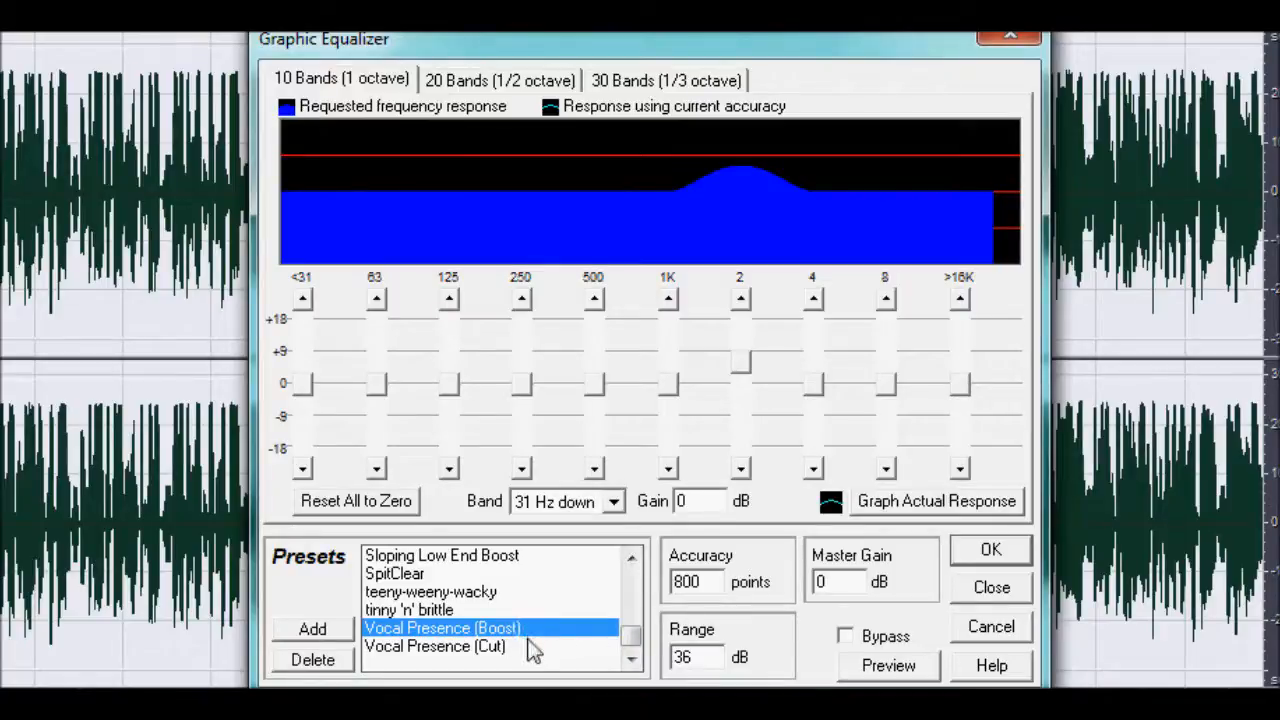
mouse_move(884, 390)
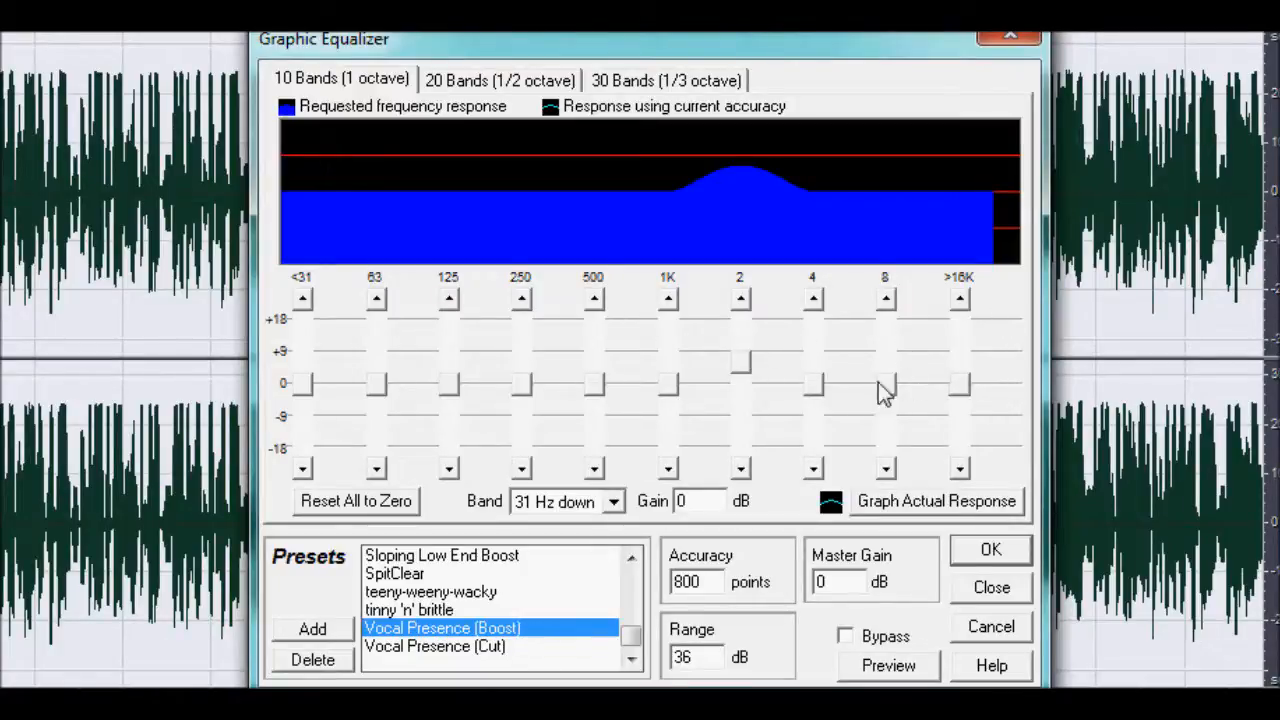
mouse_move(726, 390)
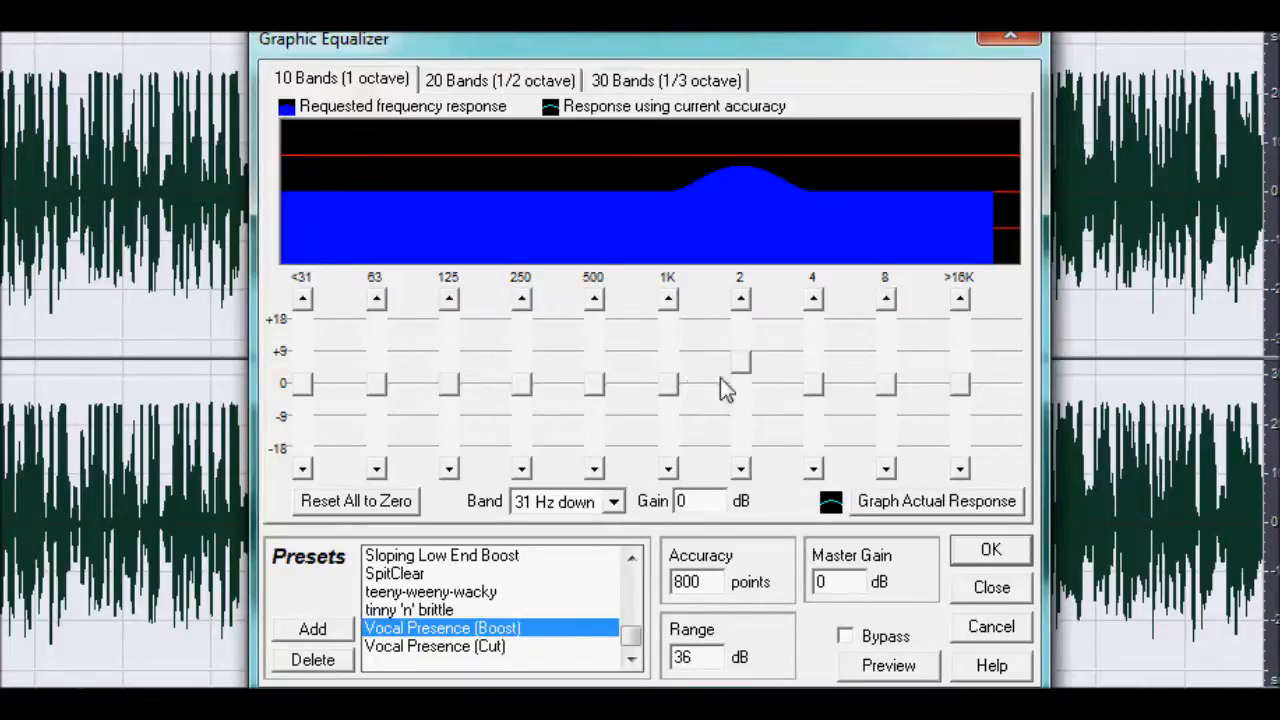
mouse_move(720, 420)
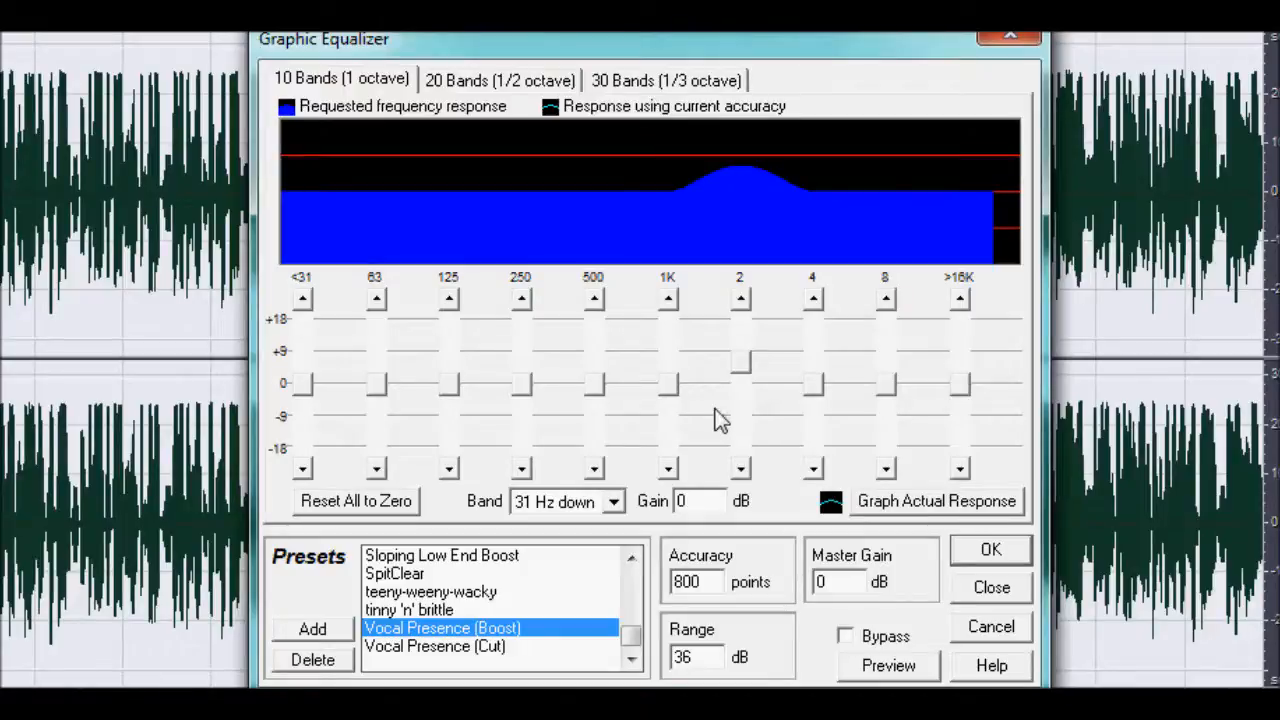
mouse_move(616, 424)
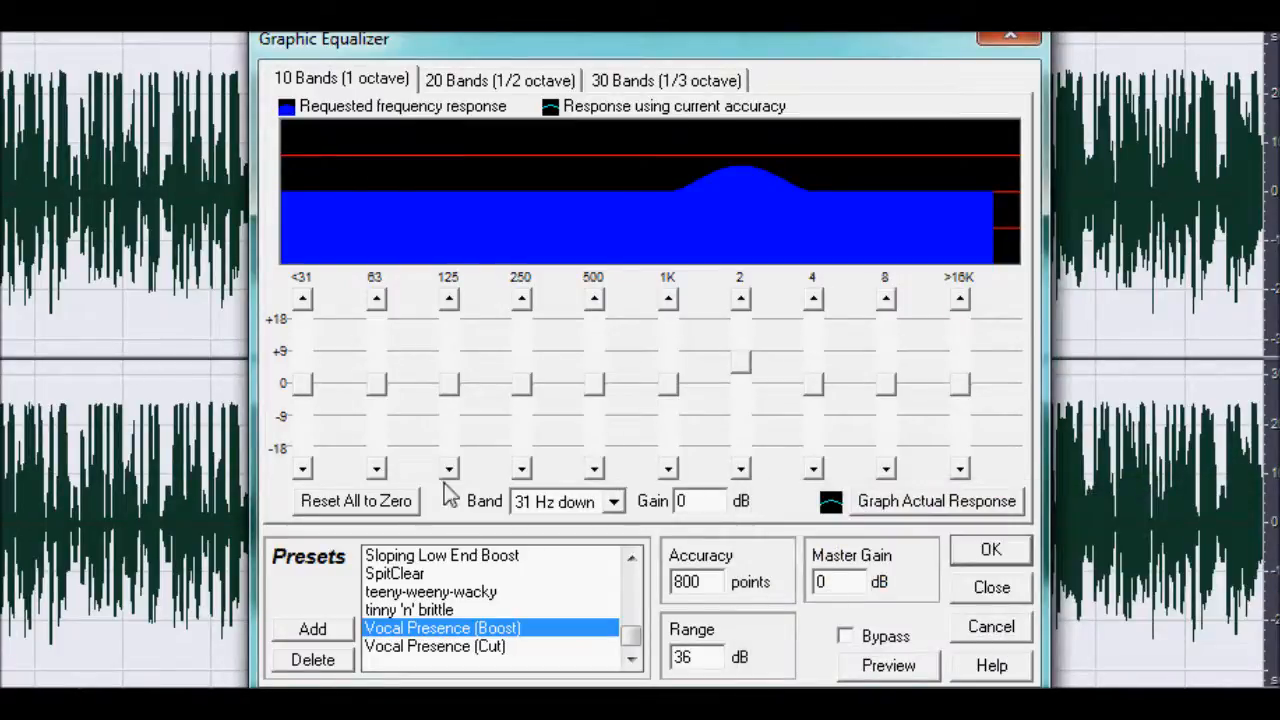
mouse_move(964, 396)
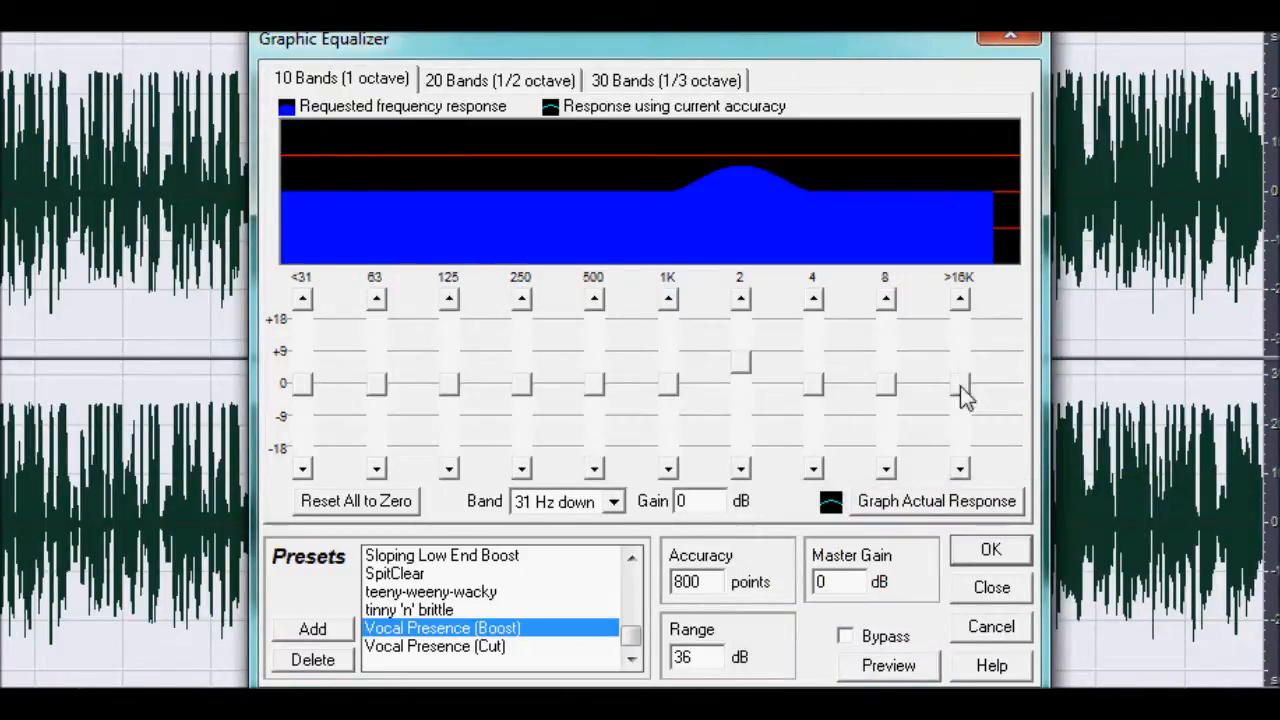
left_click(988, 548)
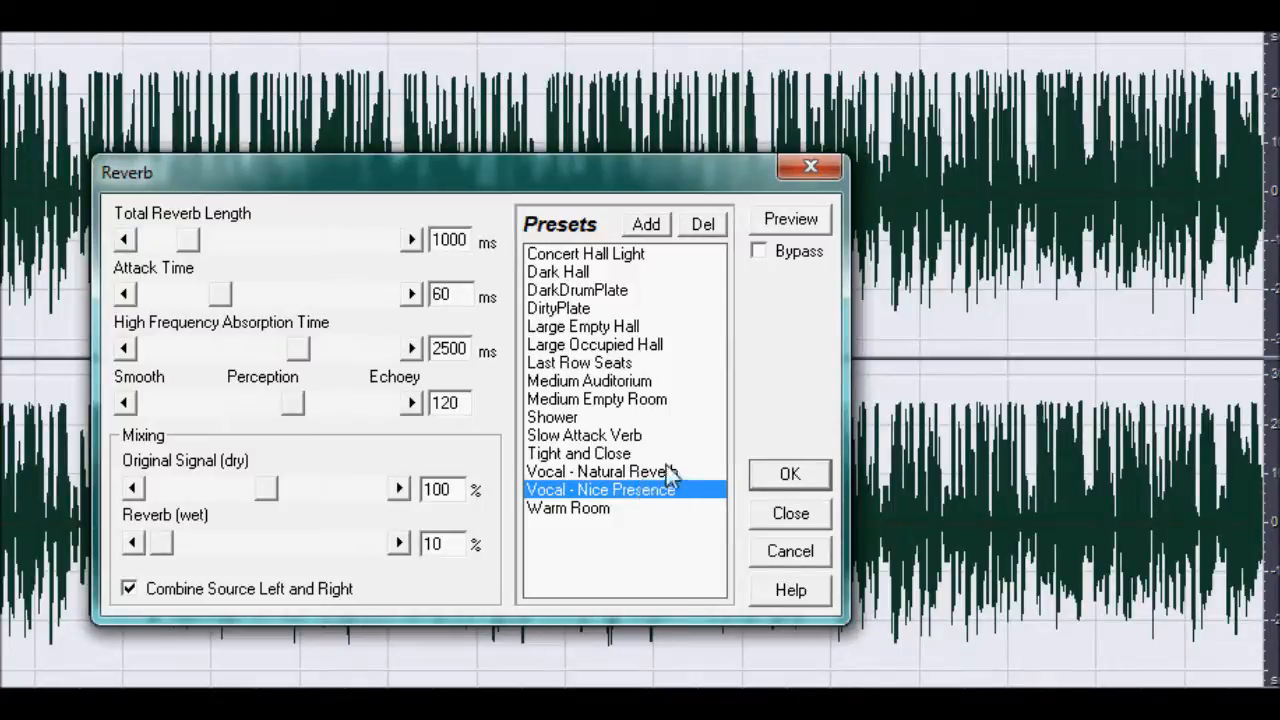
- Apply Vocal - Natural Reverb with a 2500 ms total reverb length
left_click(600, 472)
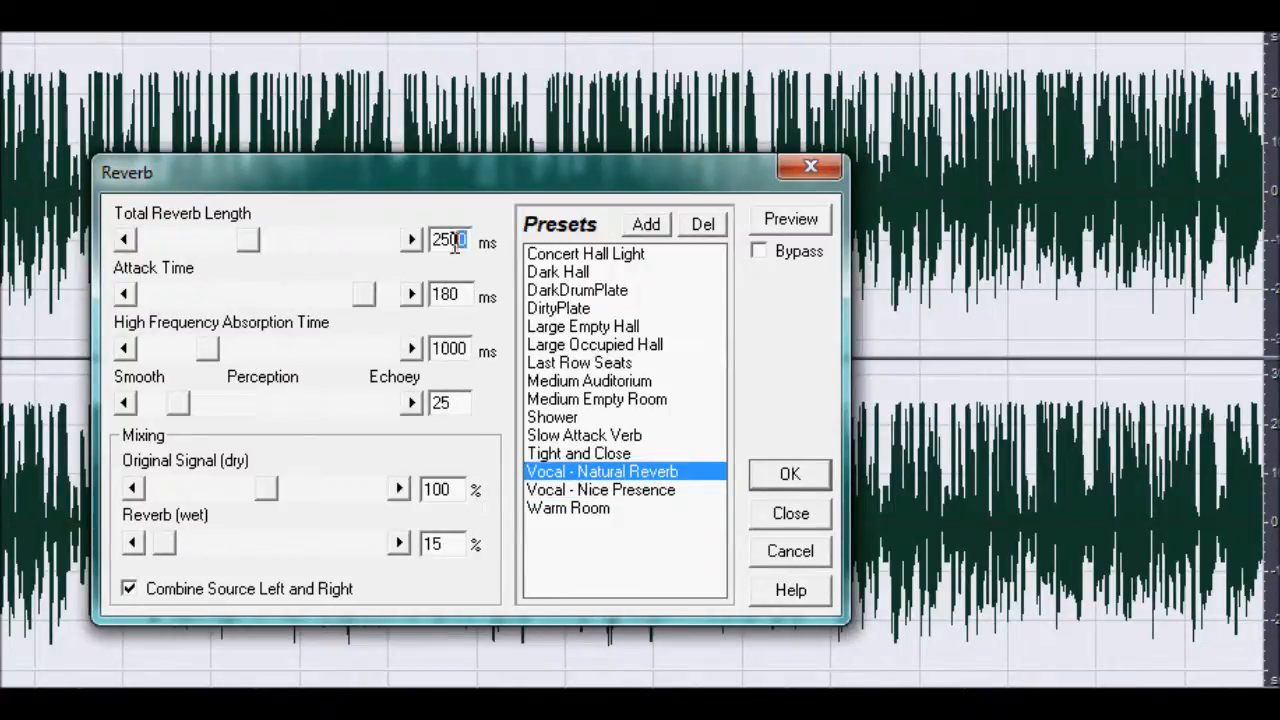
triple_click(448, 240)
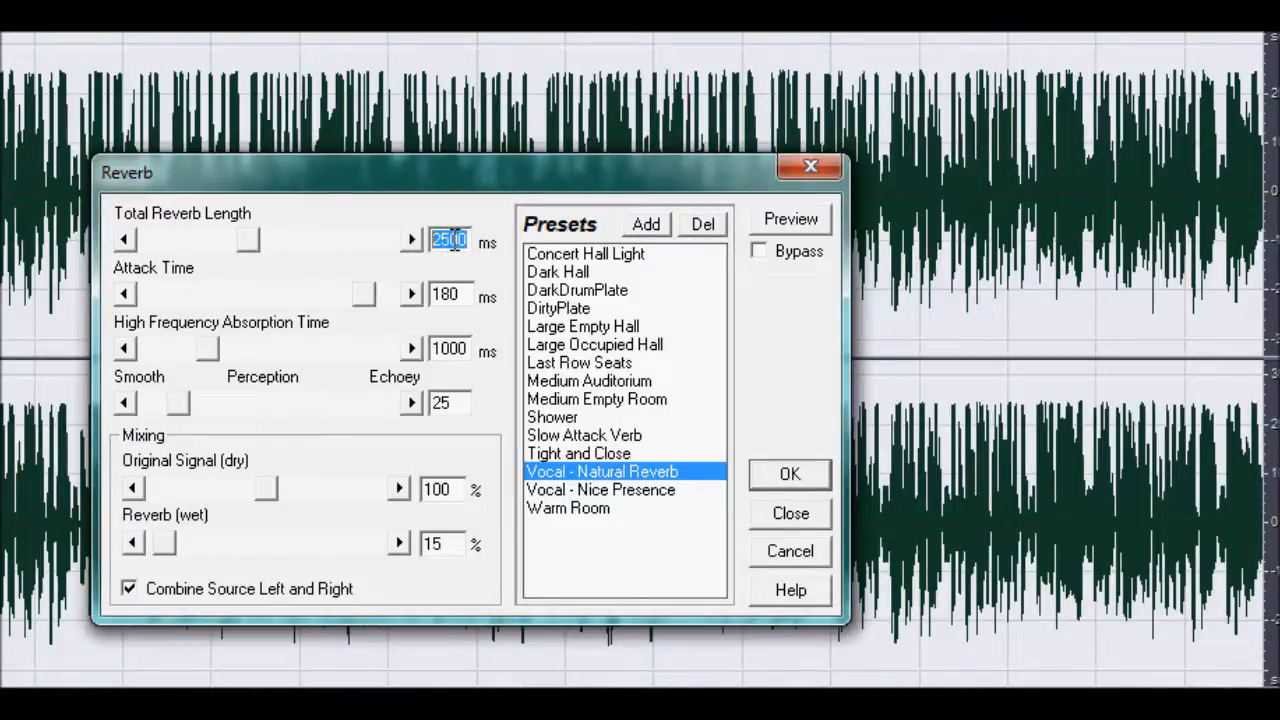
mouse_move(400, 262)
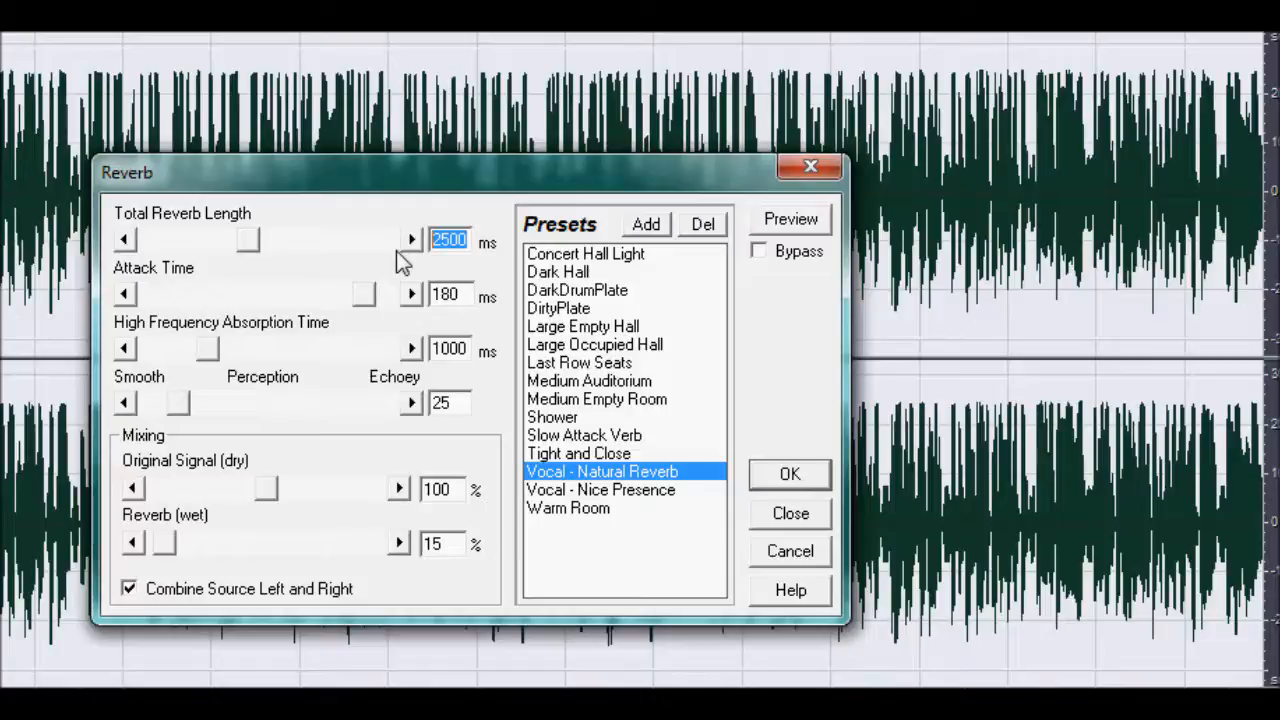
mouse_move(810, 166)
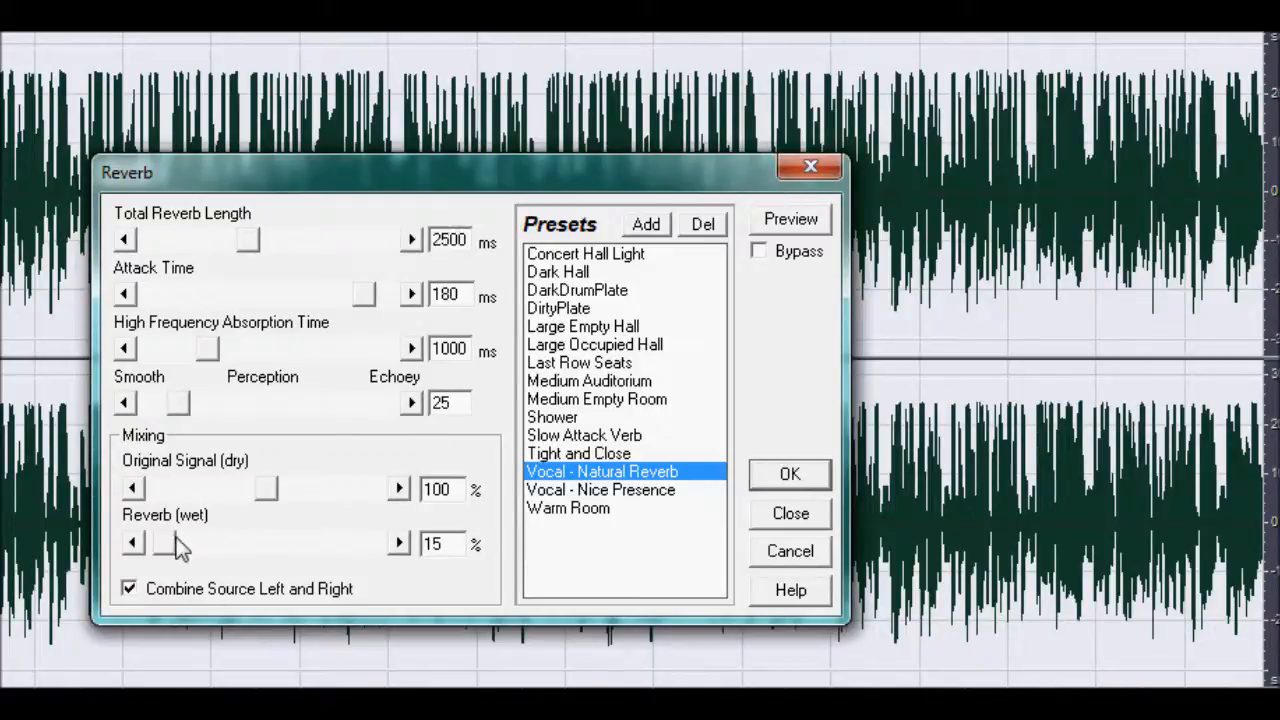
left_click(788, 472)
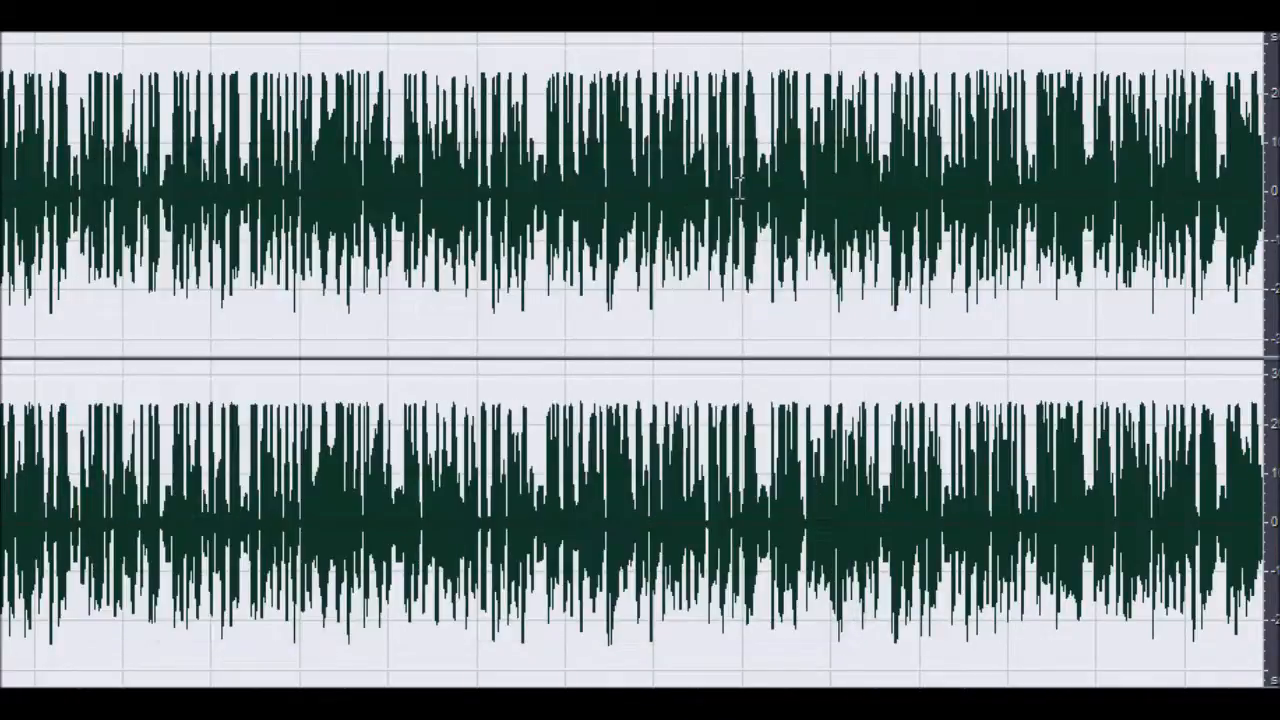
mouse_move(136, 108)
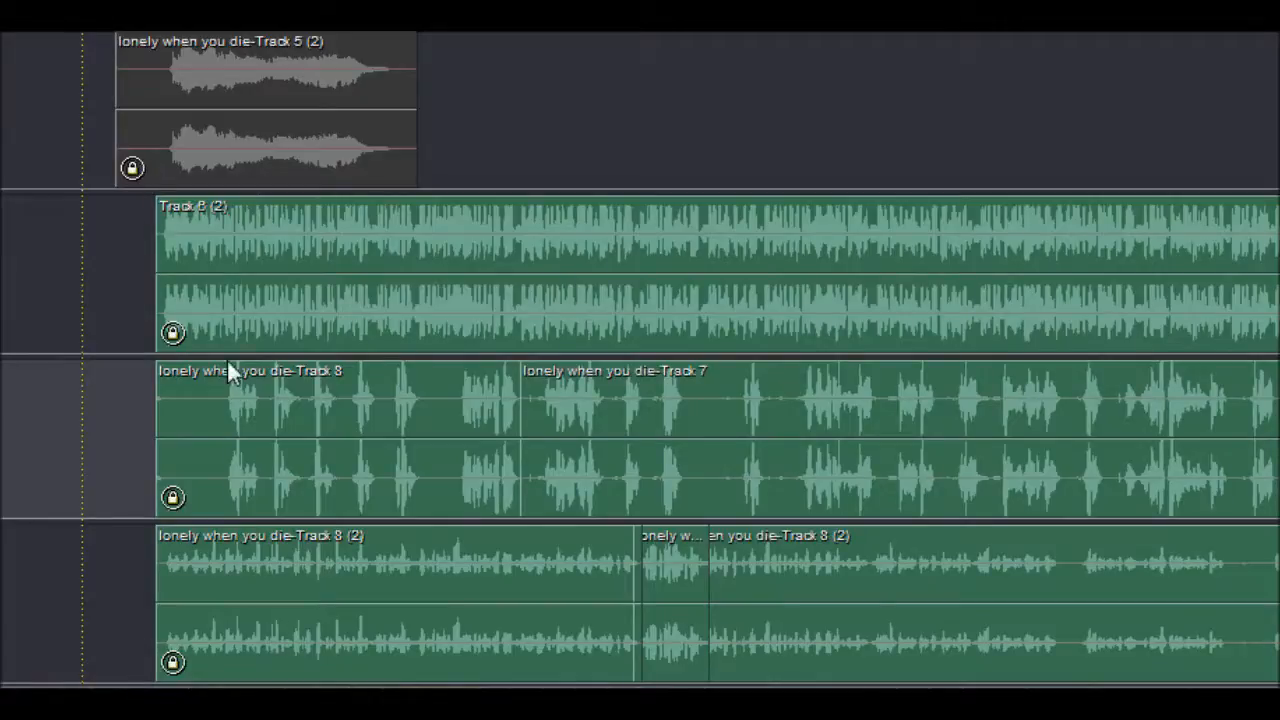
mouse_move(258, 348)
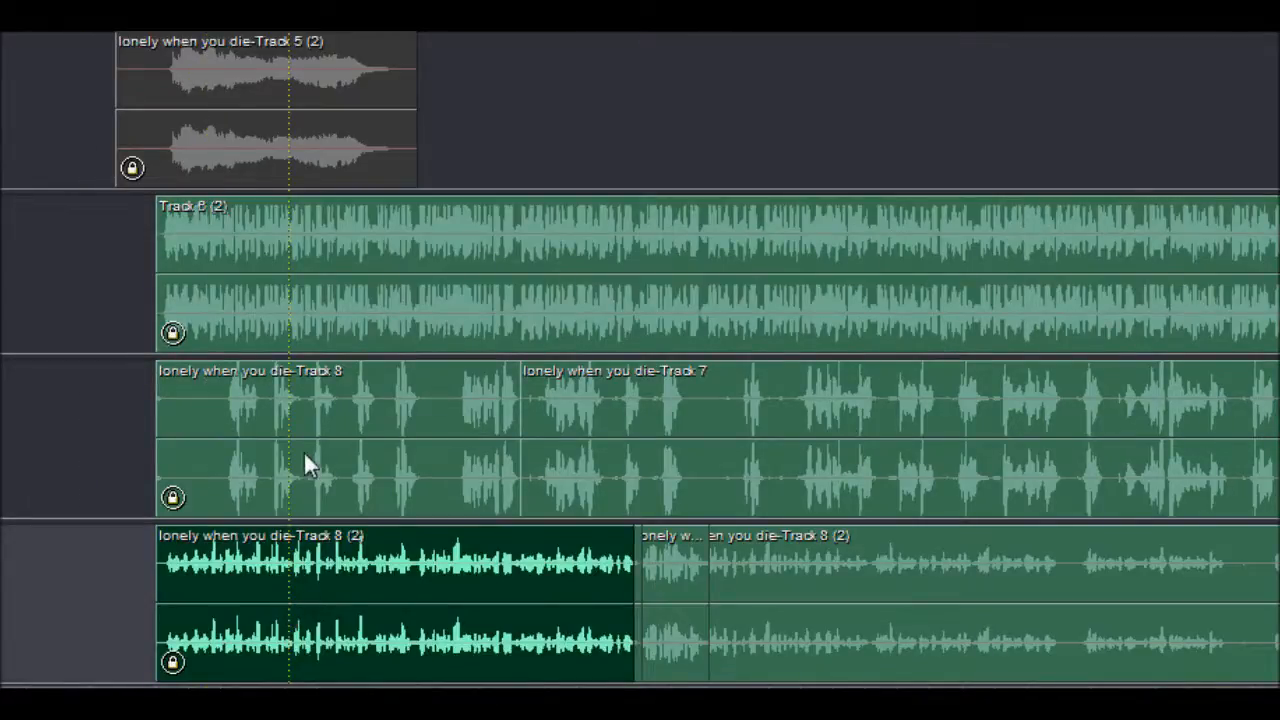
- Select the first 'lonely when you die' Track 8 vocal clip in the multitrack session
left_click(340, 410)
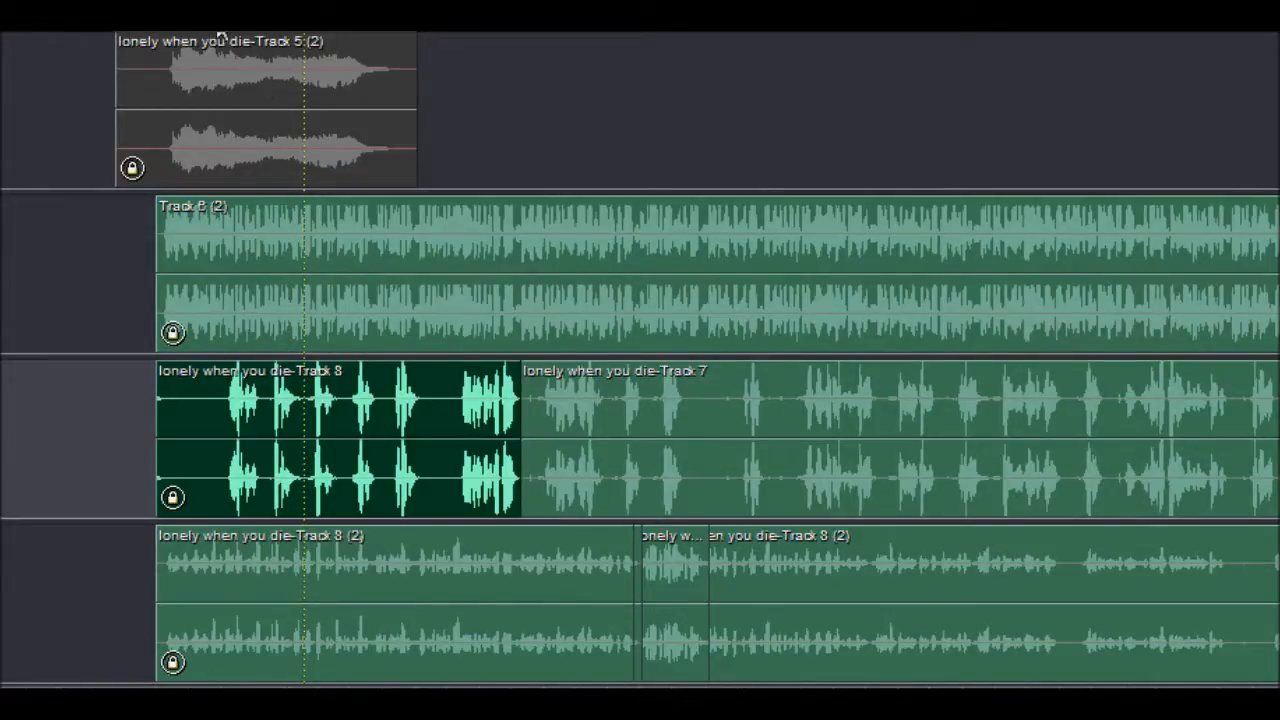
scroll("left", 3)
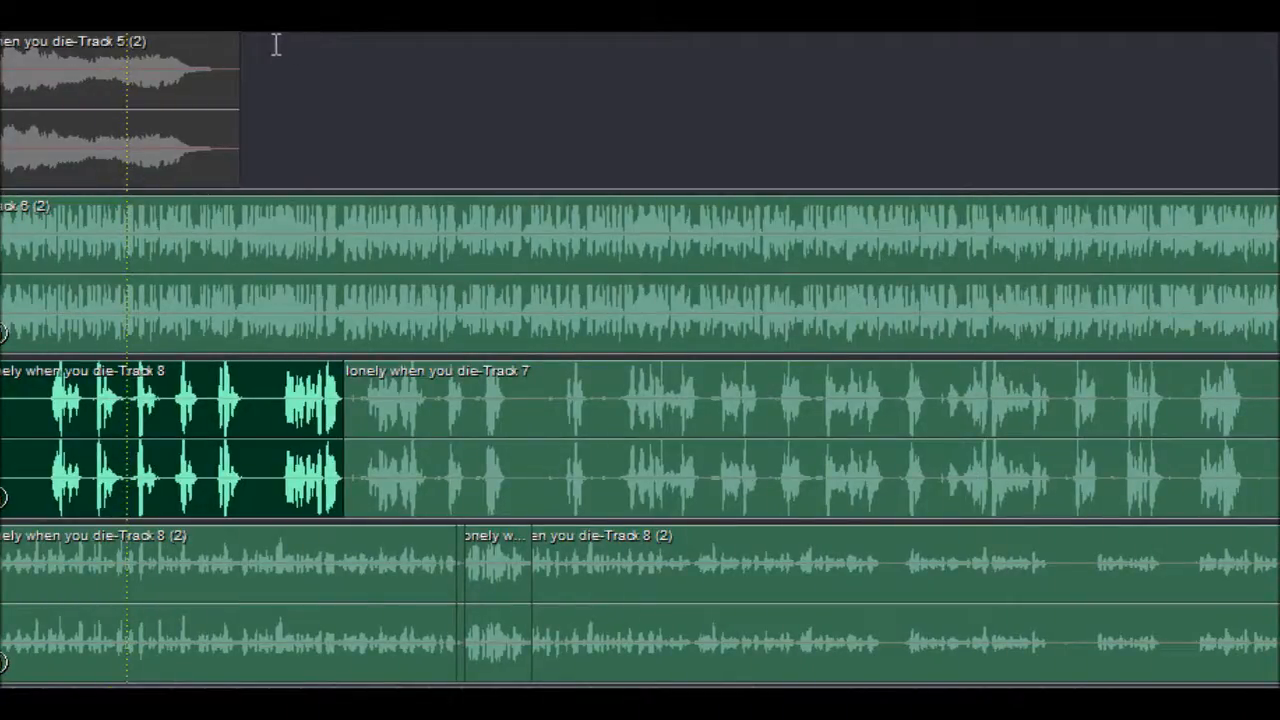
scroll("right", 3)
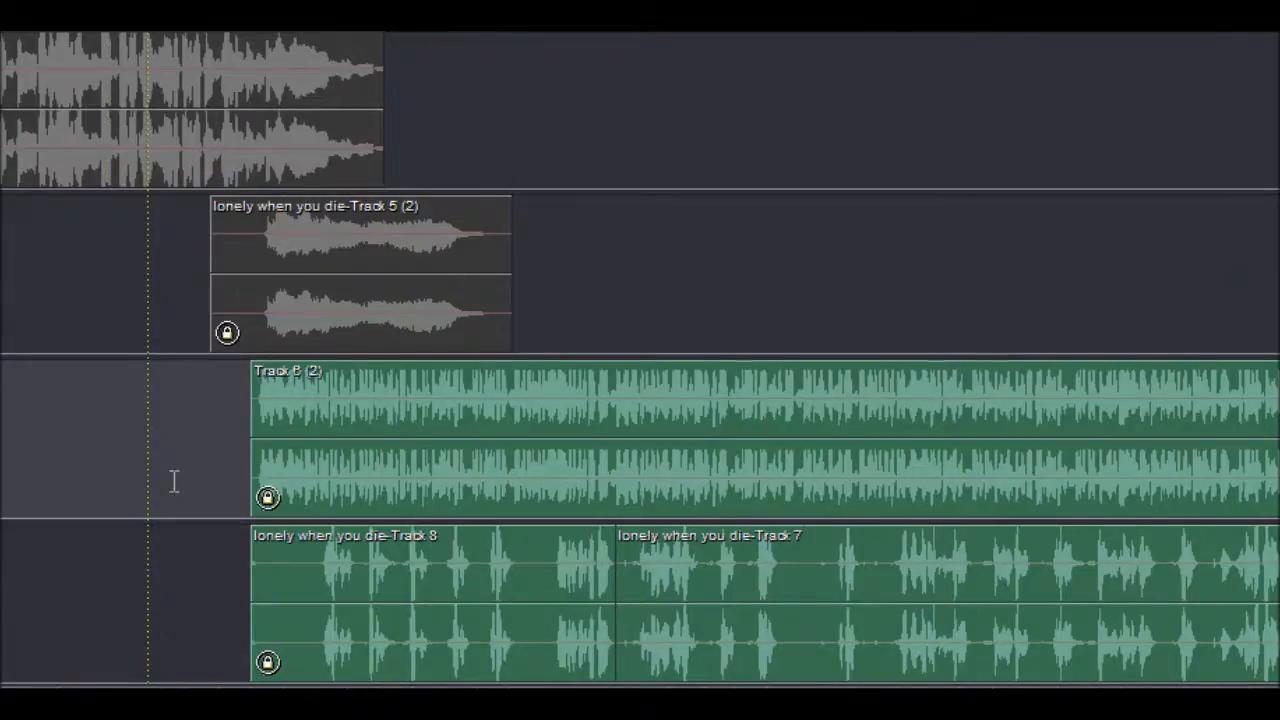
scroll("down", 3)
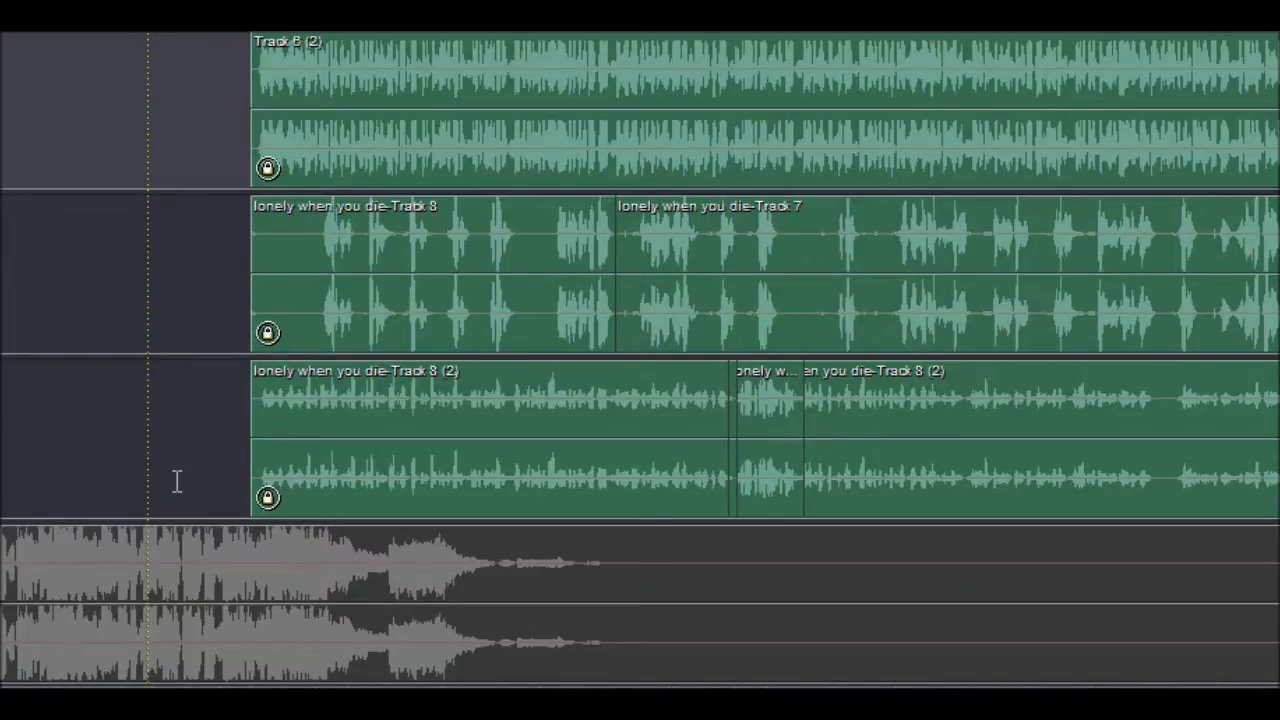
mouse_move(196, 426)
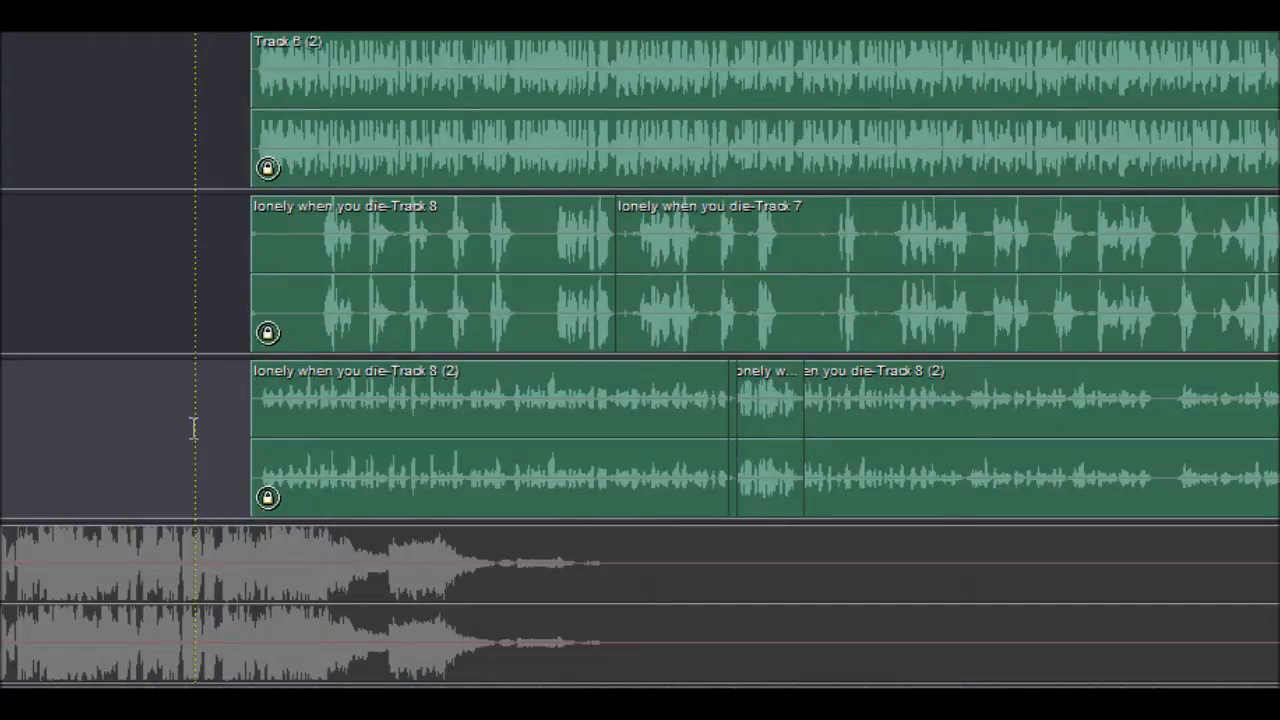
mouse_move(228, 296)
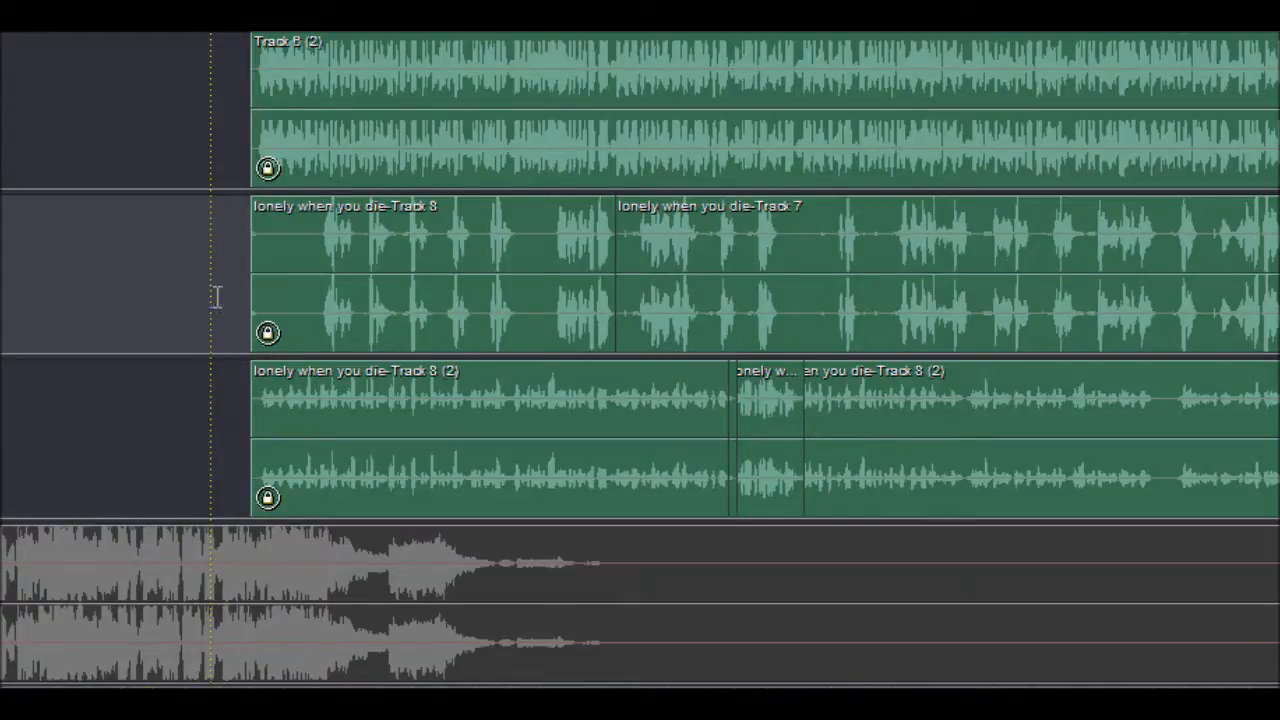
mouse_move(218, 312)
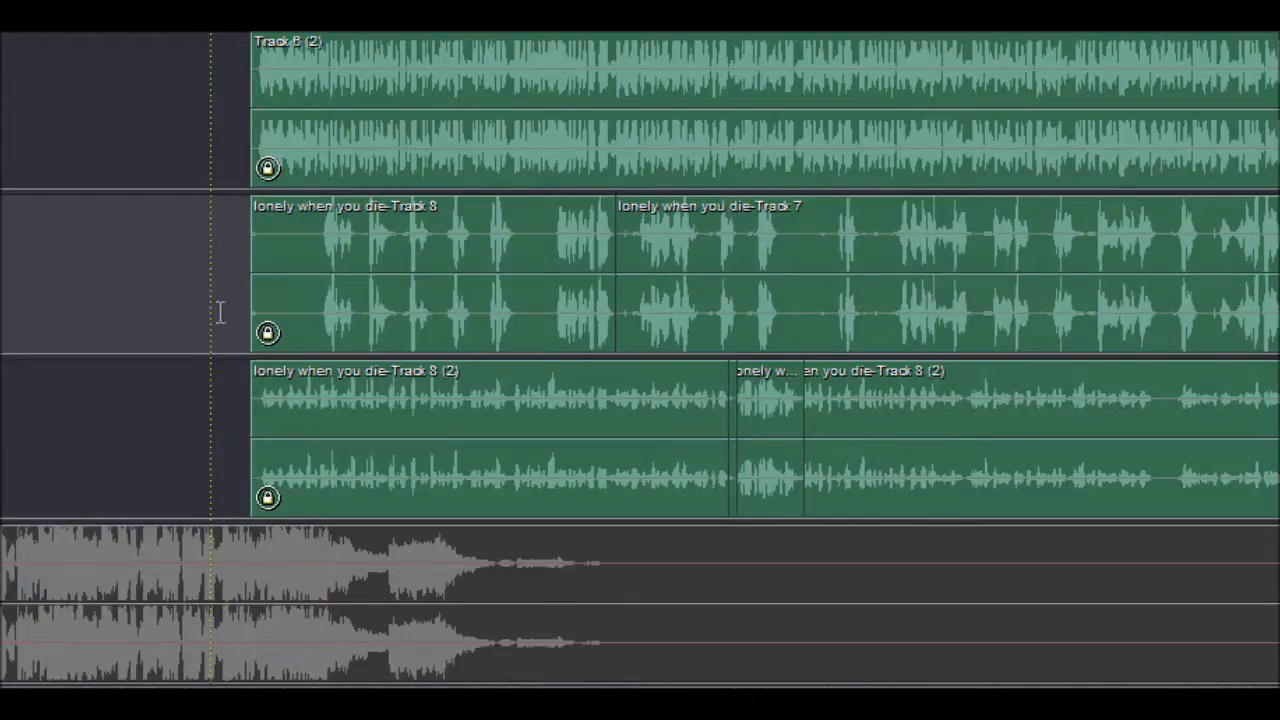
mouse_move(310, 332)
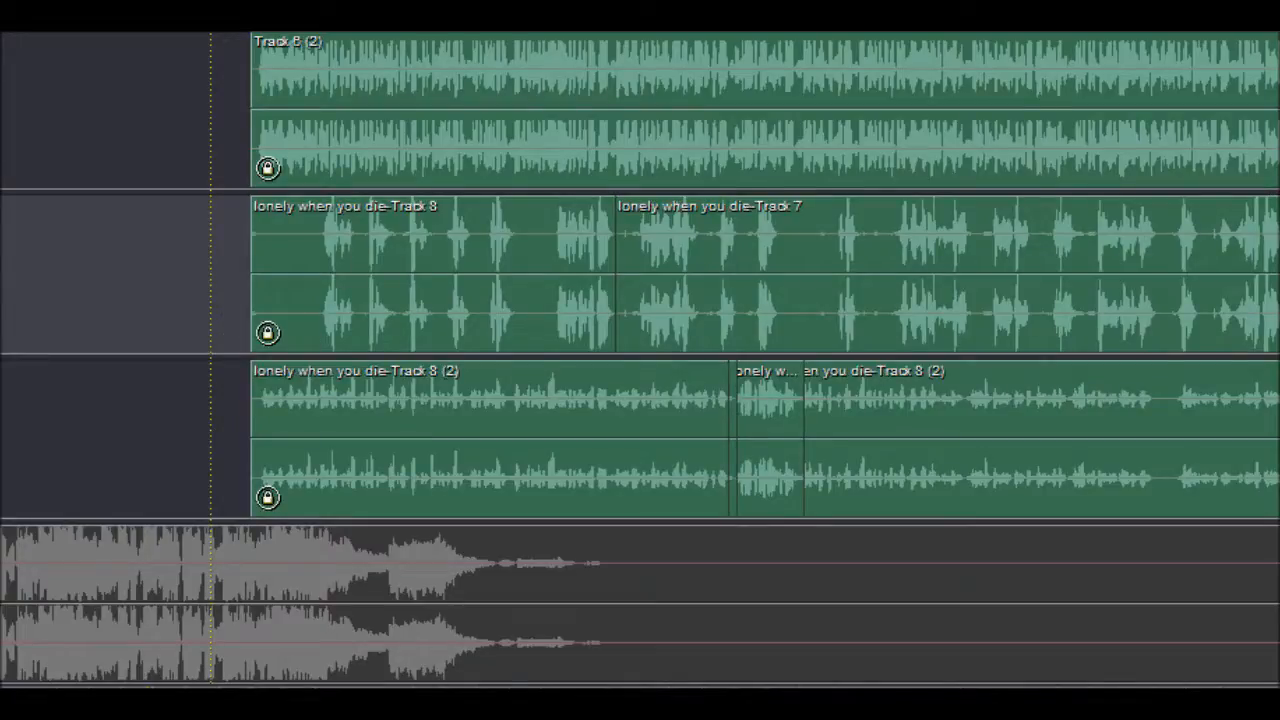
mouse_move(196, 576)
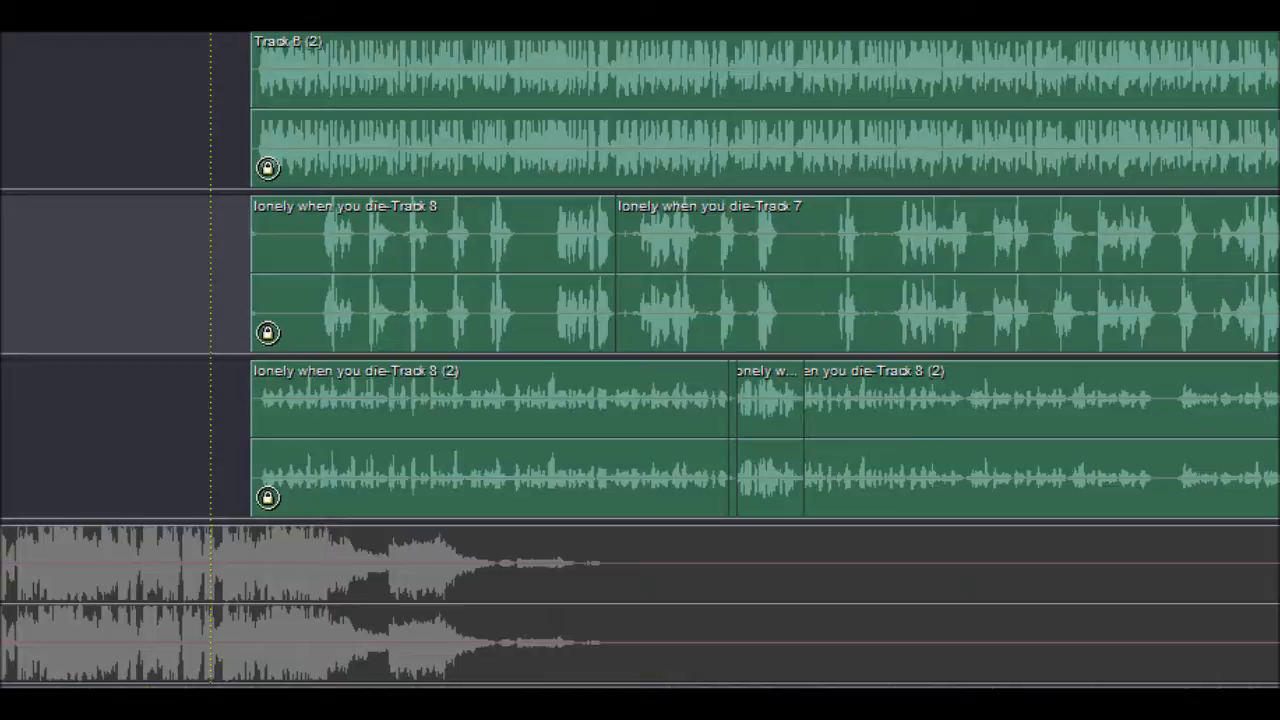
mouse_move(92, 512)
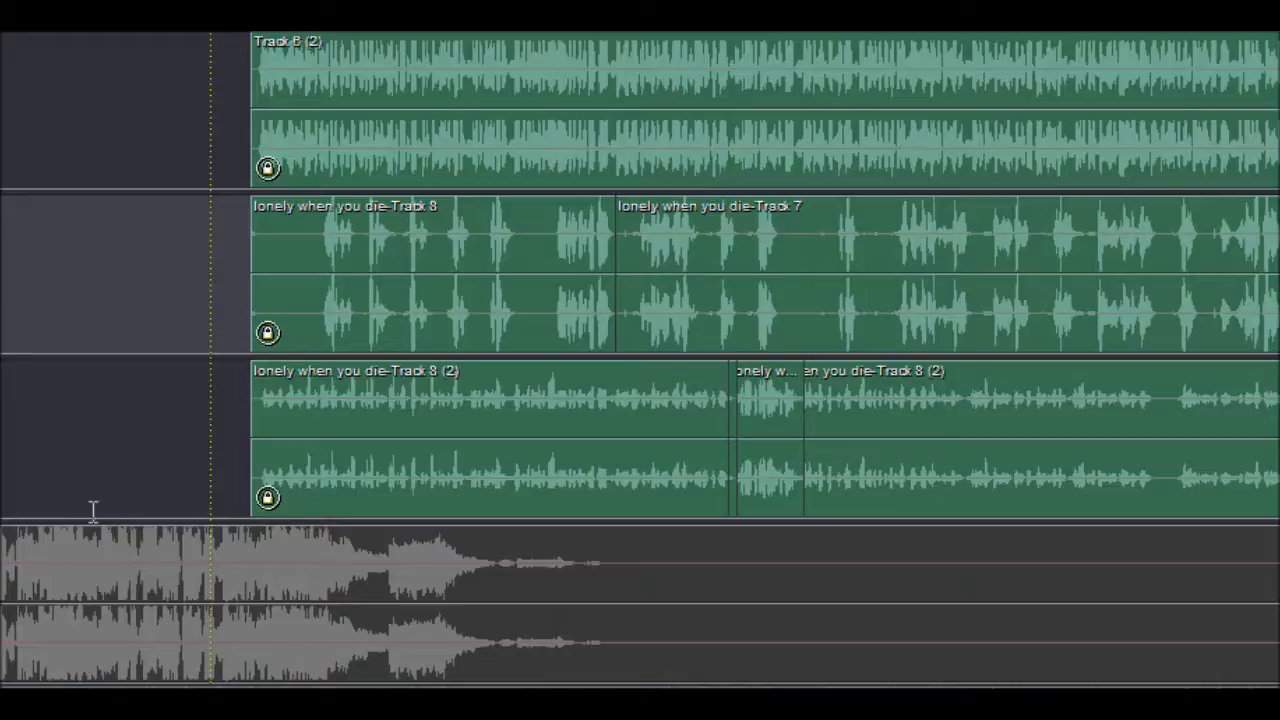